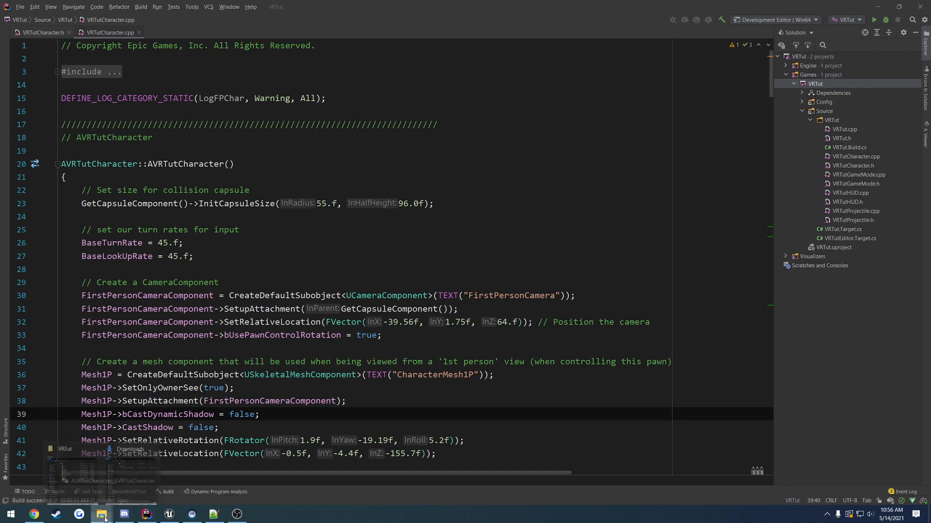
Bring up the Unreal Projects folder in File Explorer and open the VRTest project
click(101, 515)
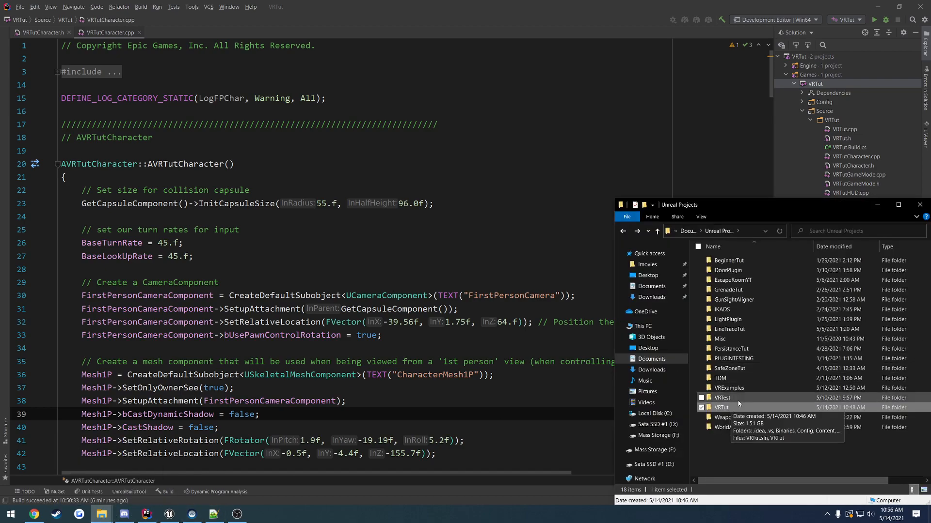
click(655, 435)
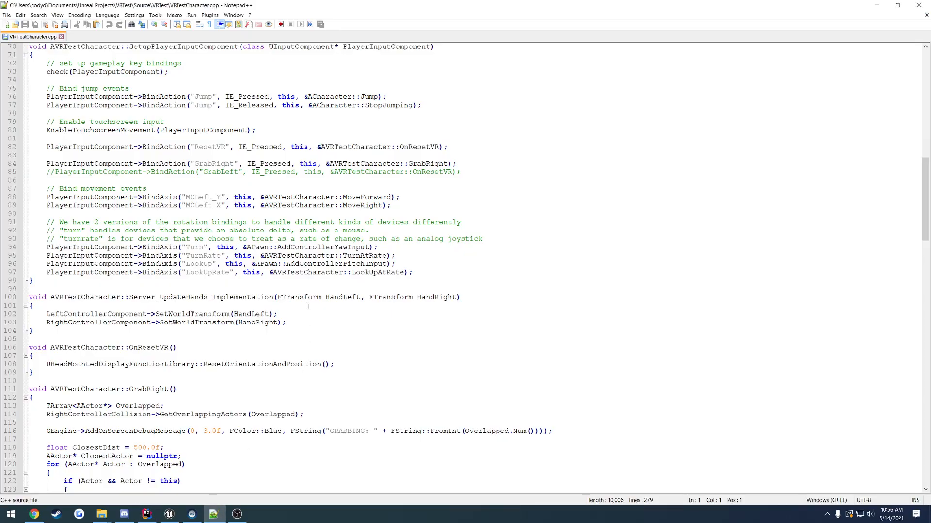
mouse_move(433, 336)
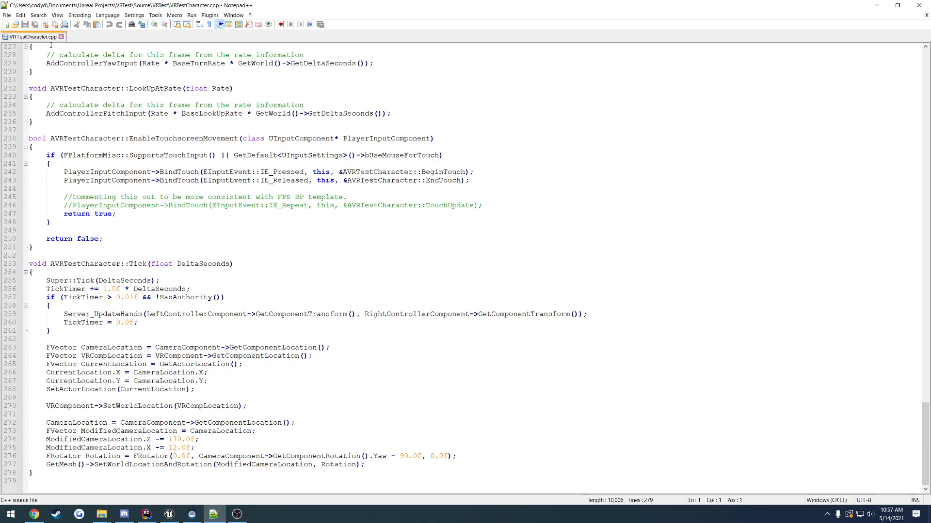
mouse_move(219, 115)
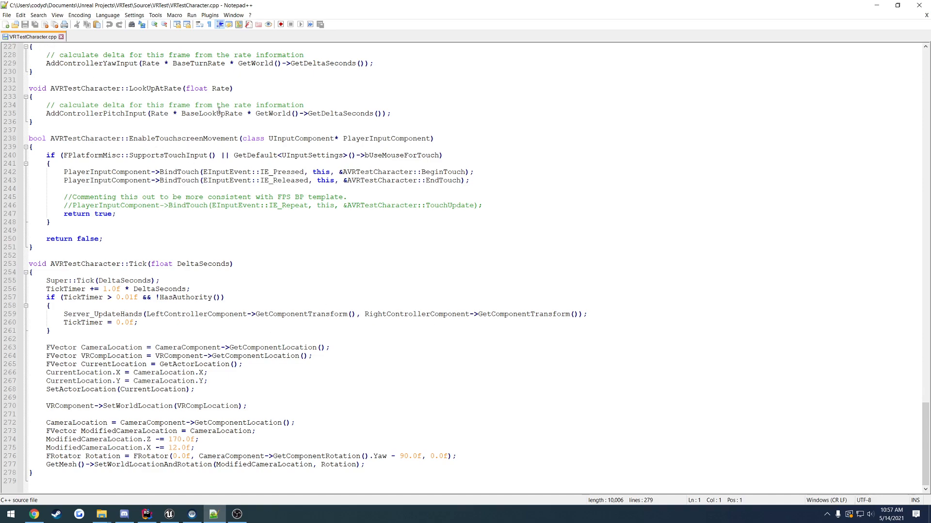
mouse_move(211, 249)
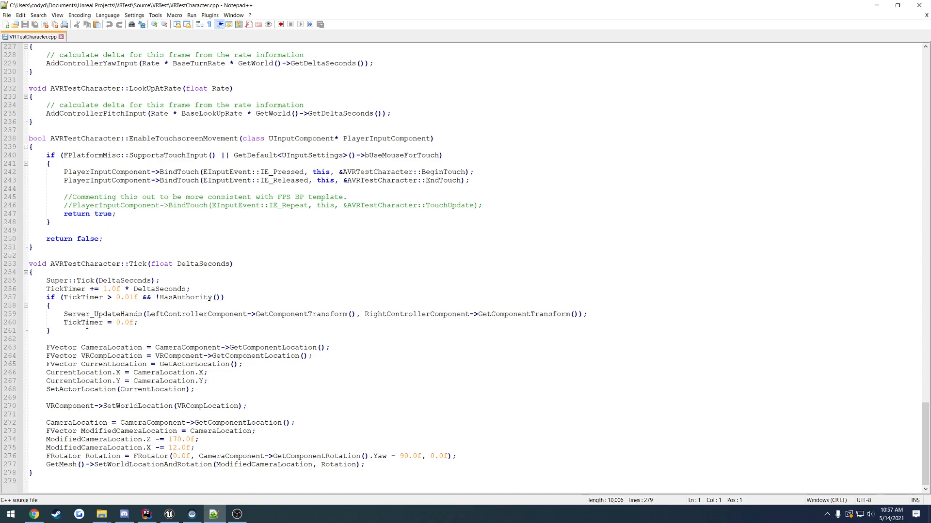
mouse_move(155, 324)
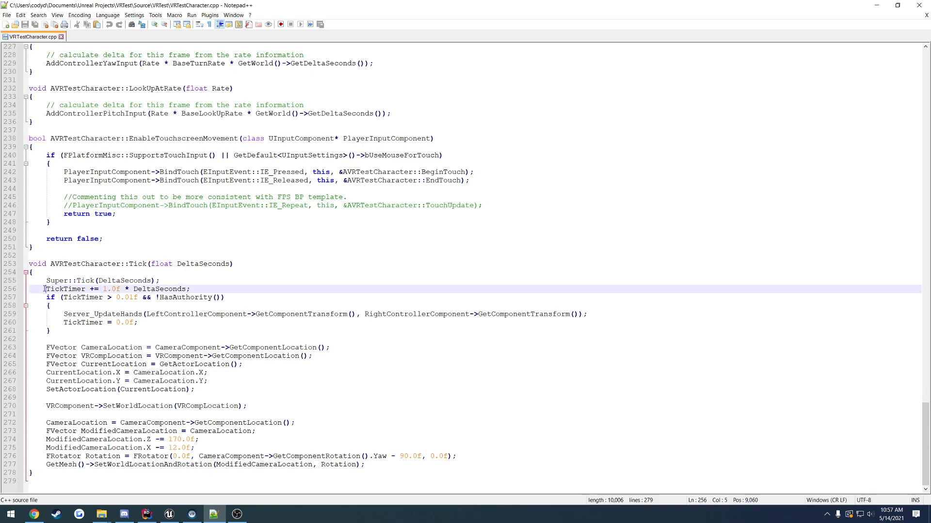
Highlight the Tick timer block and LeftControllerComponent in VRTestCharacter.cpp, then deselect
drag(46, 289, 102, 330)
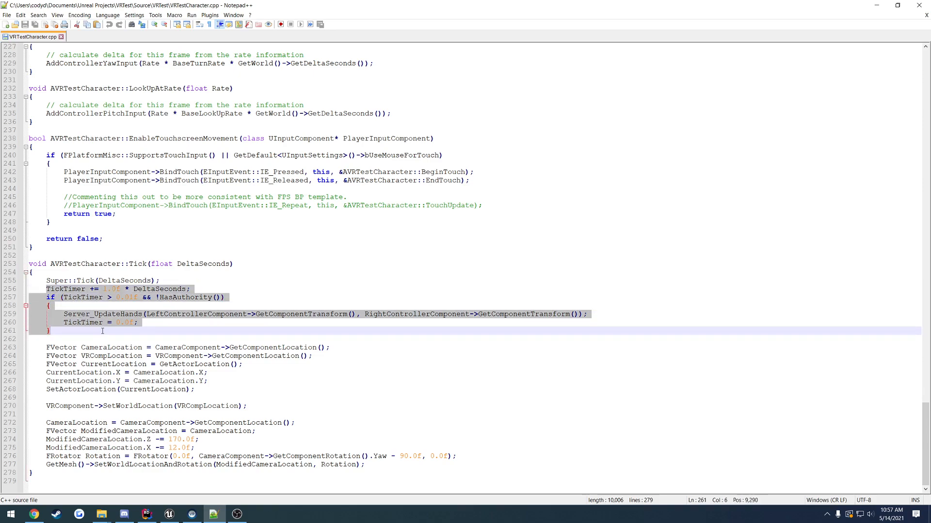
double_click(203, 314)
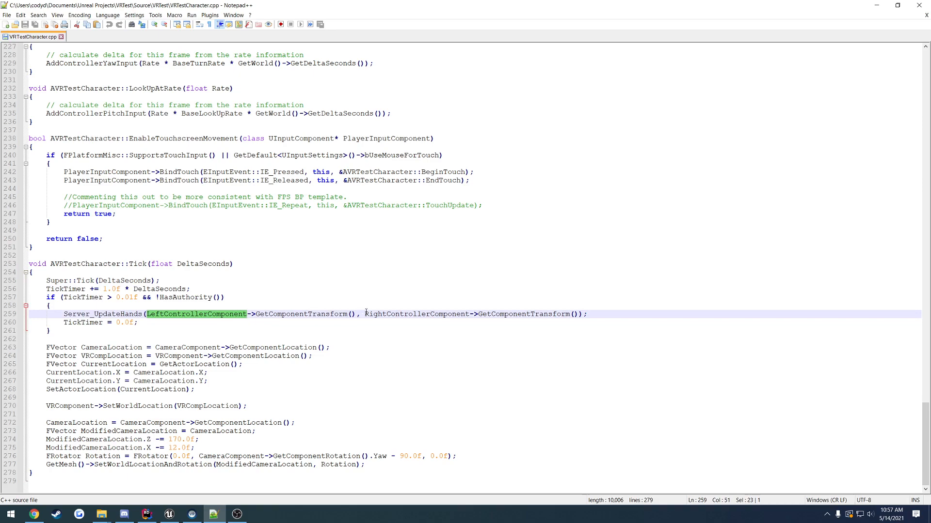
click(137, 322)
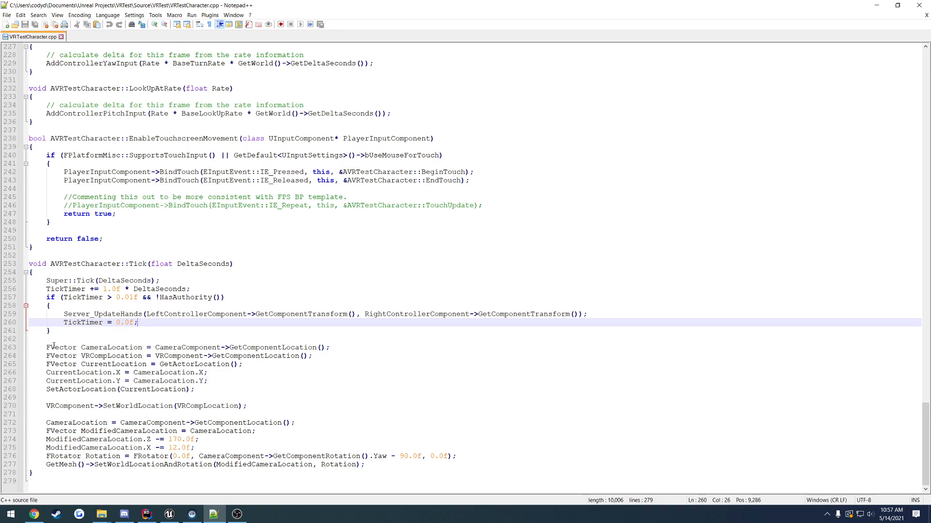
mouse_move(133, 334)
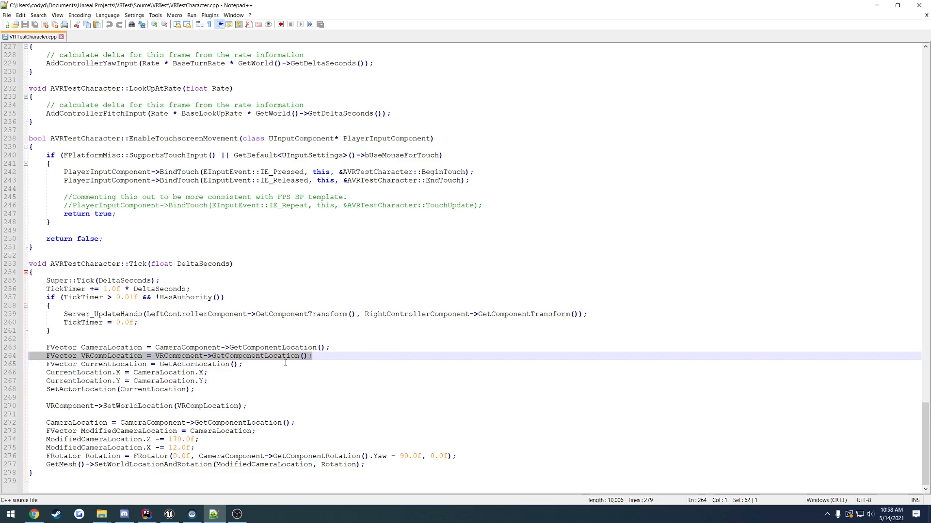
double_click(111, 356)
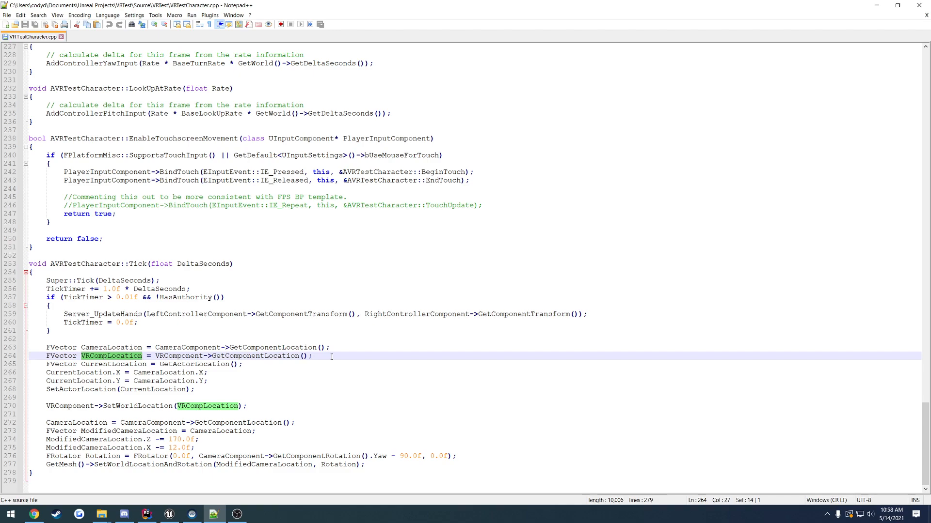
mouse_move(253, 367)
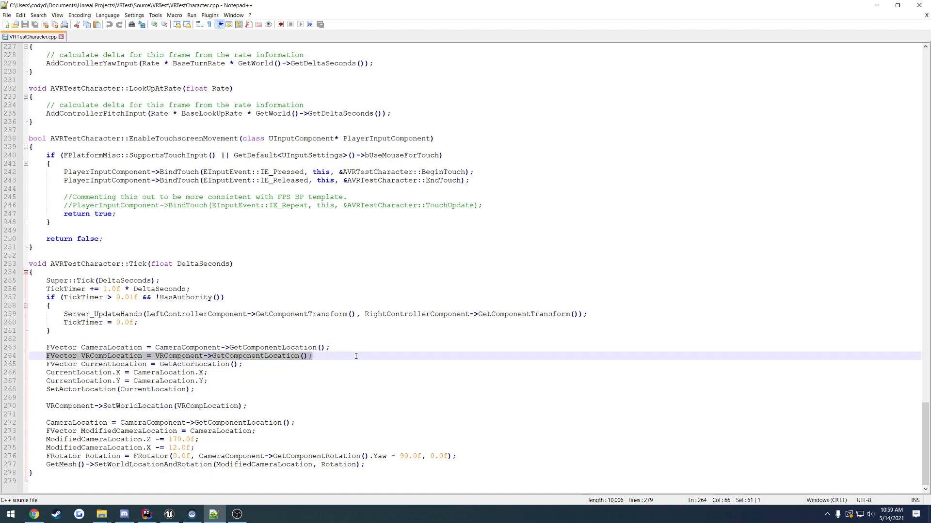
mouse_move(44, 423)
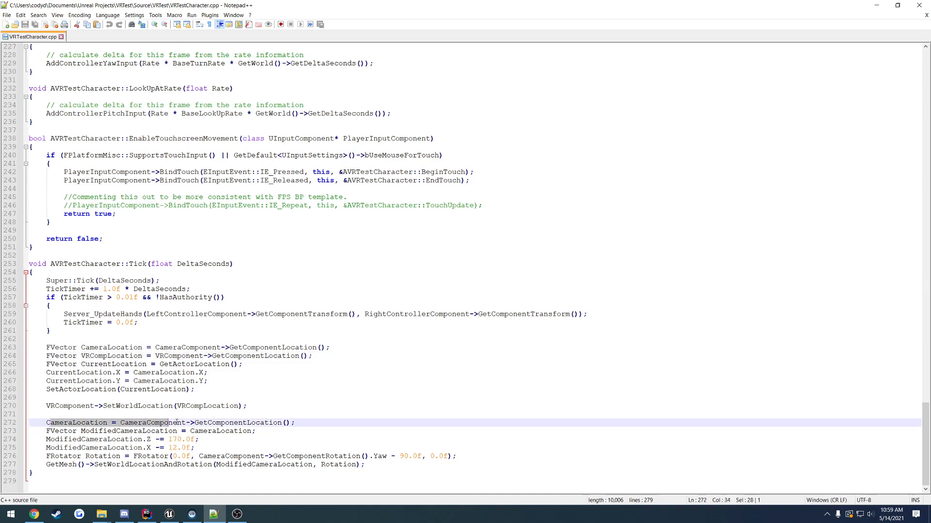
click(293, 423)
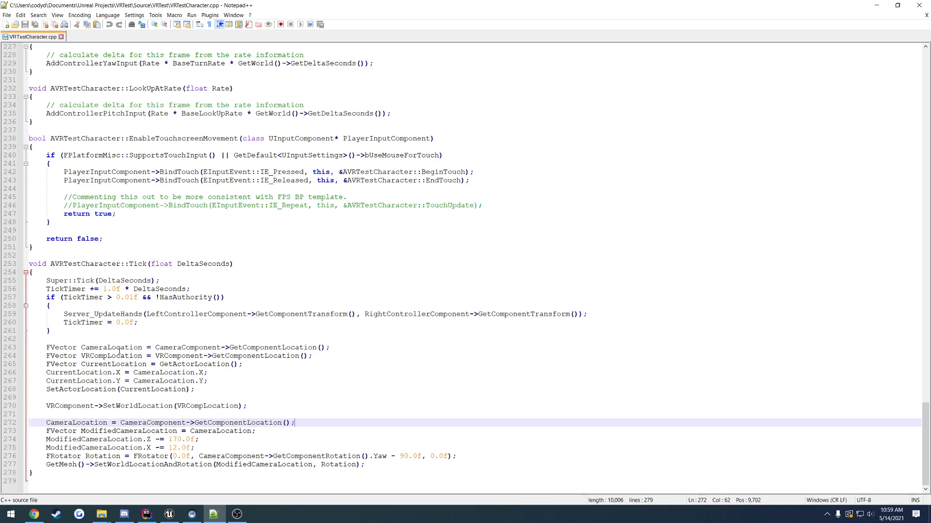
drag(47, 372, 206, 381)
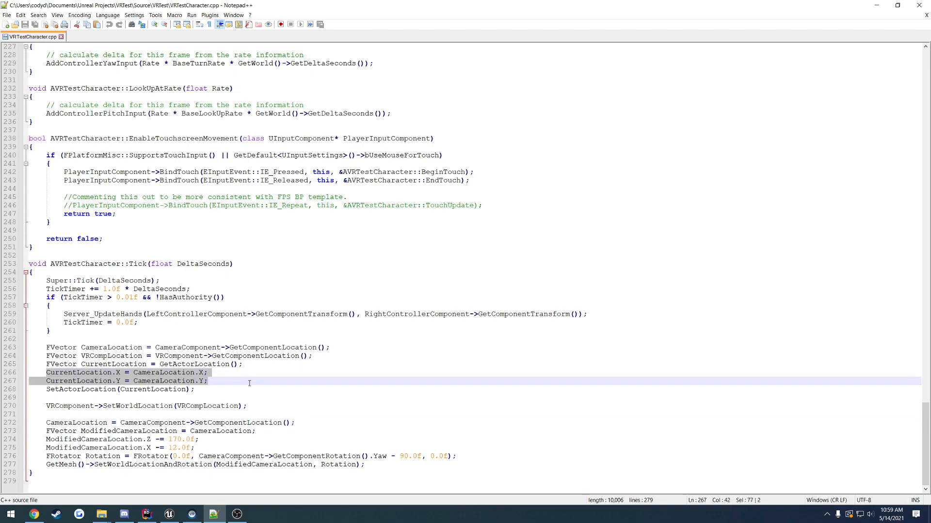
click(85, 431)
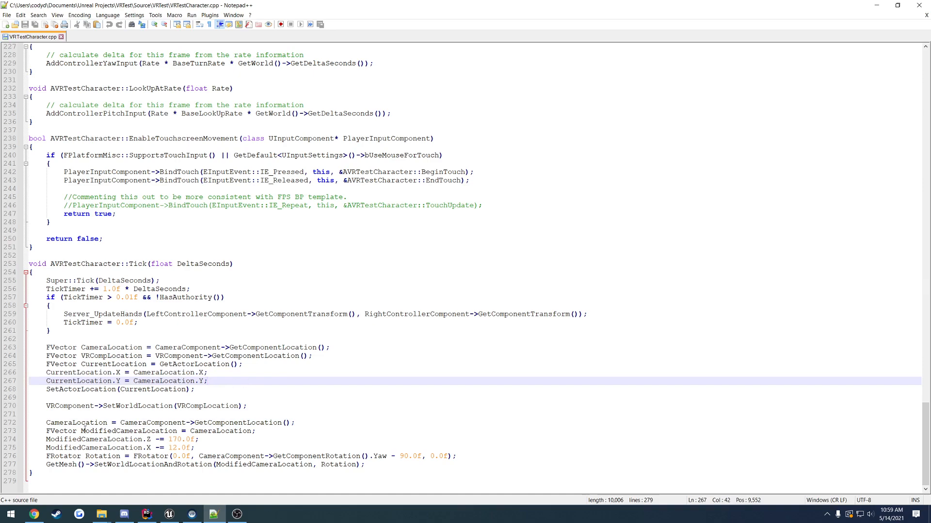
double_click(76, 423)
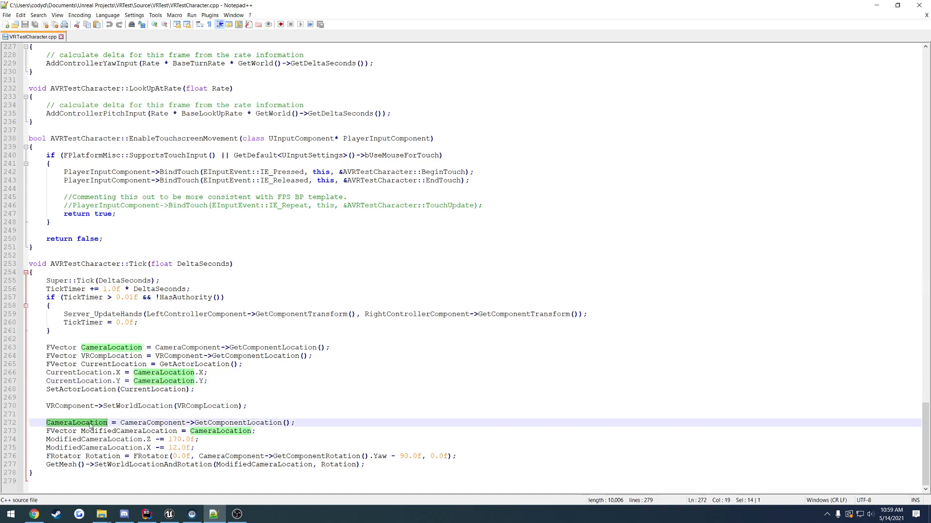
click(146, 414)
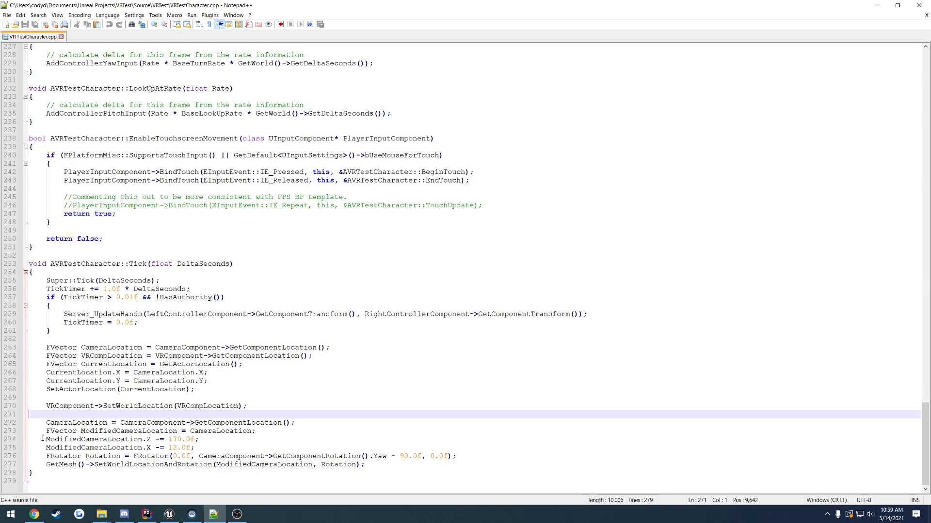
mouse_move(43, 456)
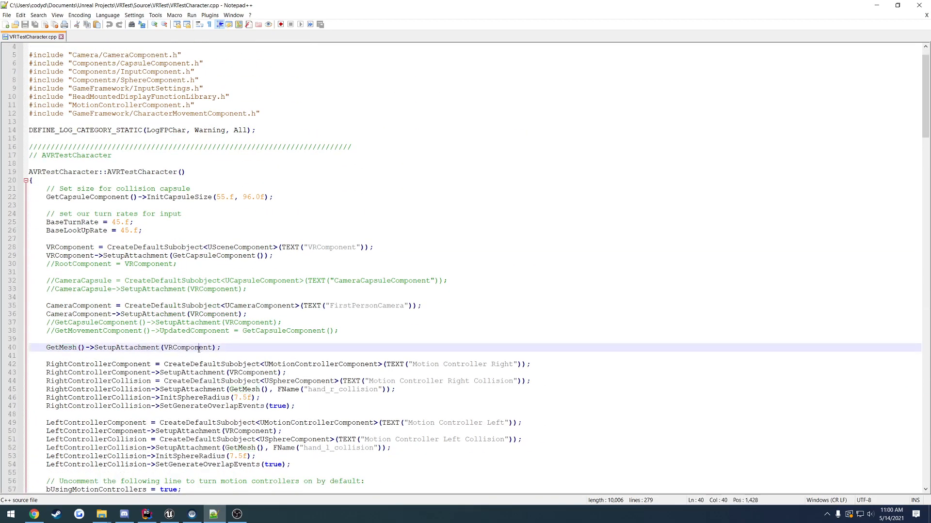
Highlight VRComponent in the constructor's mesh attachment line, then switch back to Rider
double_click(188, 347)
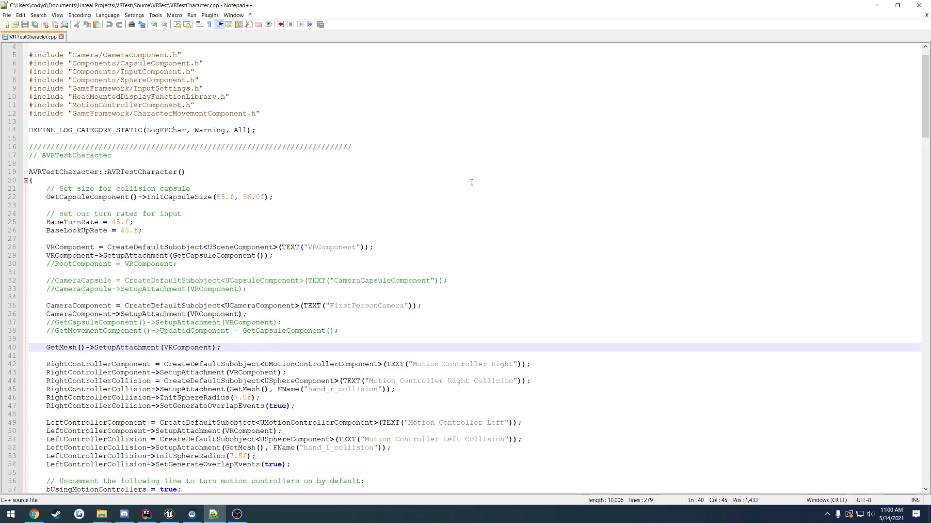
click(141, 514)
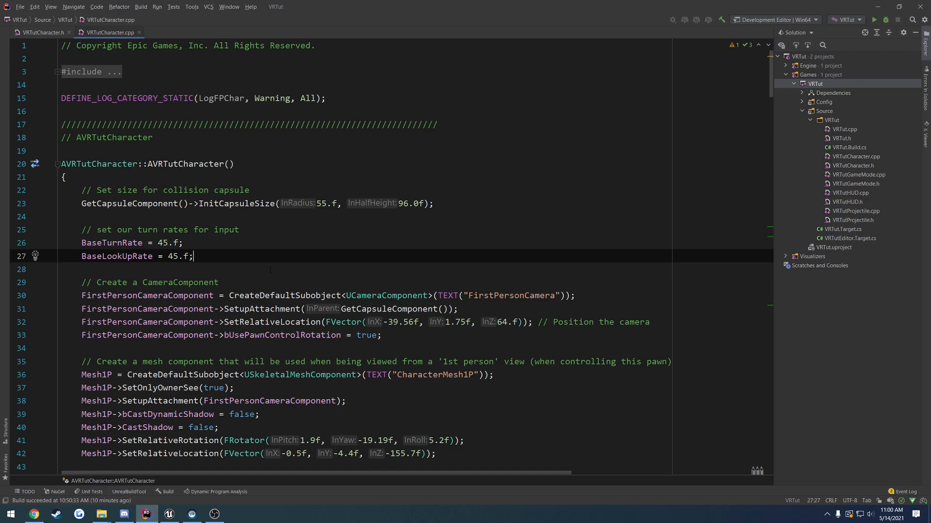
mouse_move(261, 309)
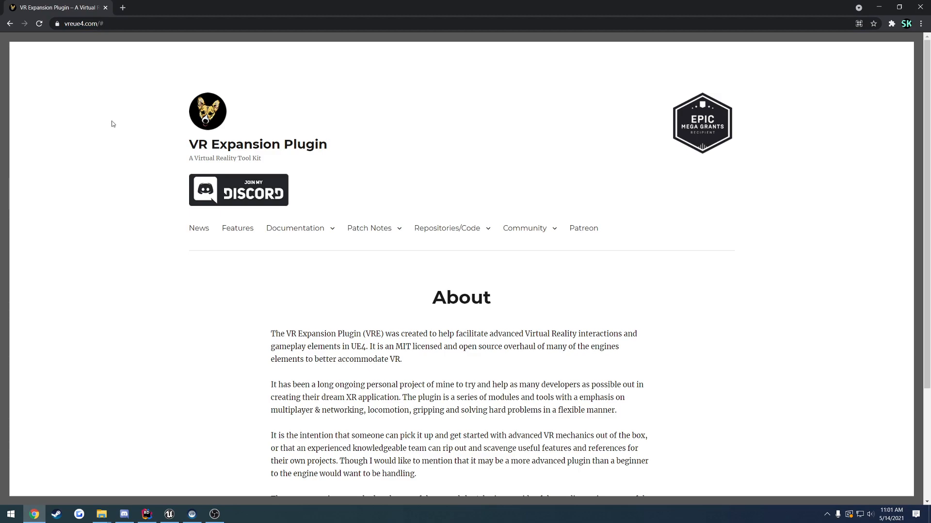
mouse_move(420, 154)
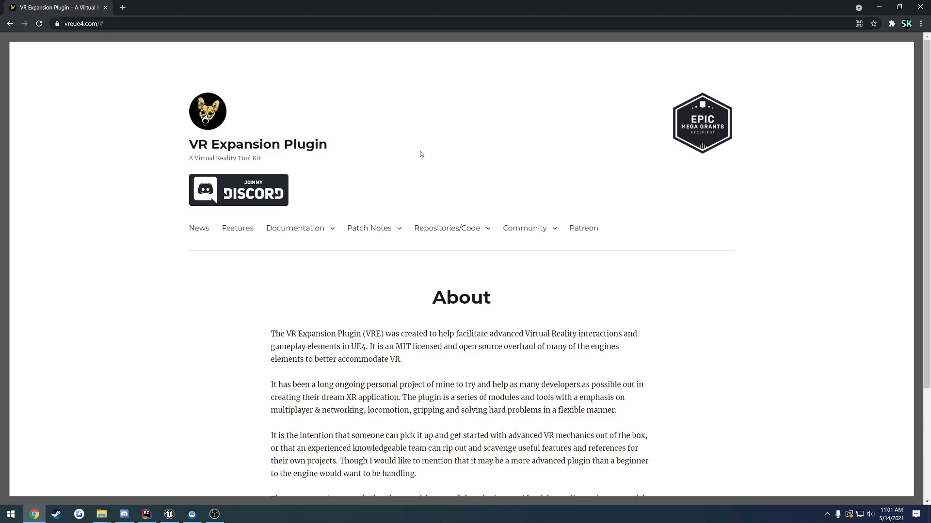
mouse_move(405, 175)
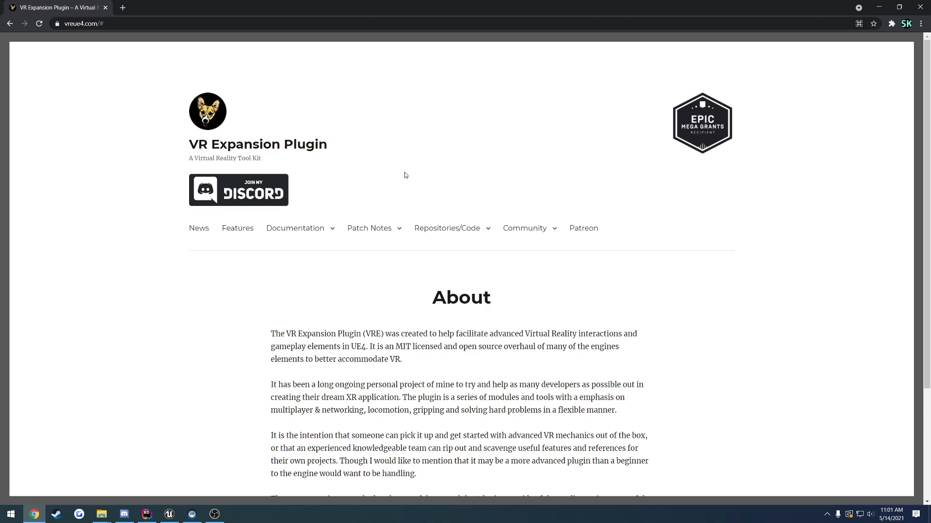
mouse_move(394, 177)
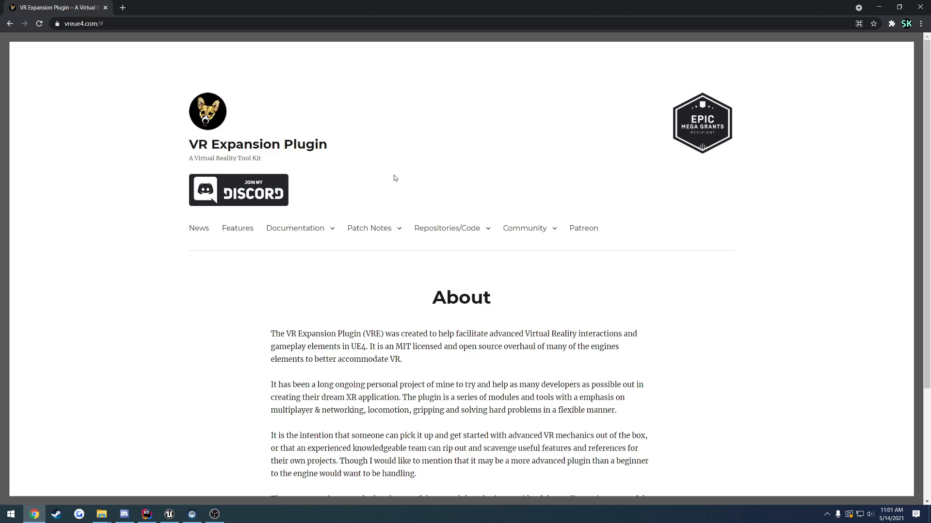
Show the repository and code links dropdown on vreue4.com and choose a link
click(447, 228)
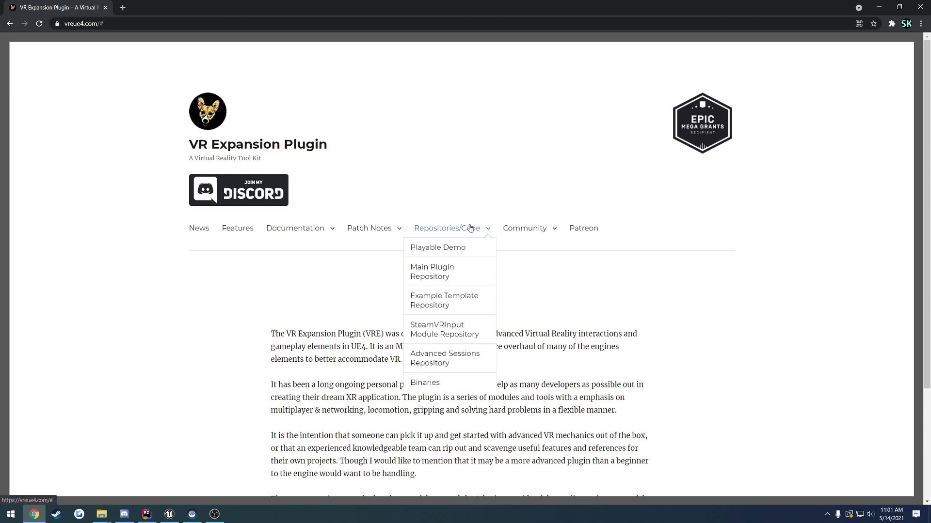
click(432, 272)
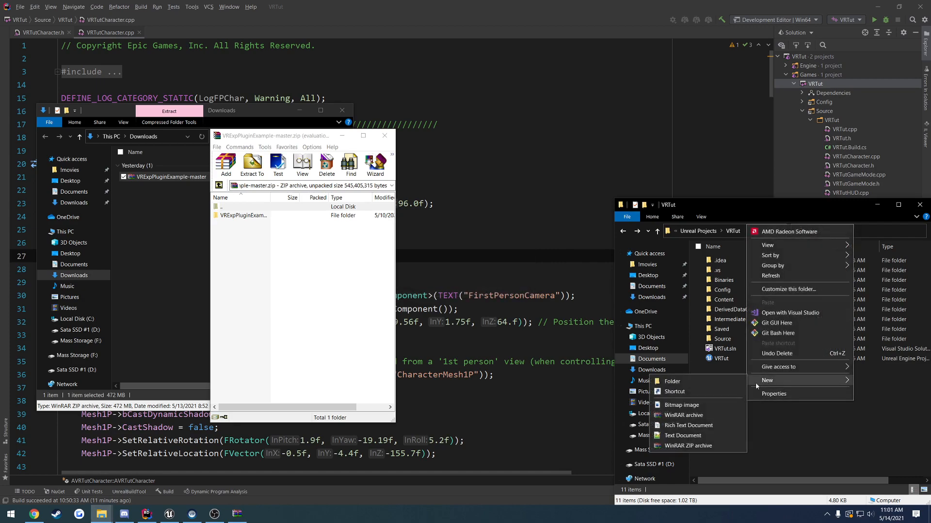
Make a 'Plugins' folder in VRTut and select the example plugin folder in the archive
click(672, 381)
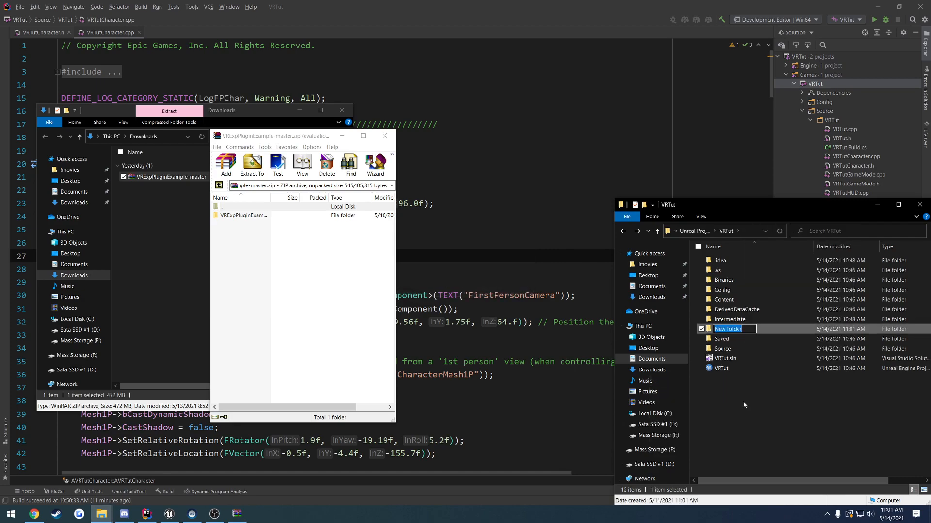
text(Plugins)
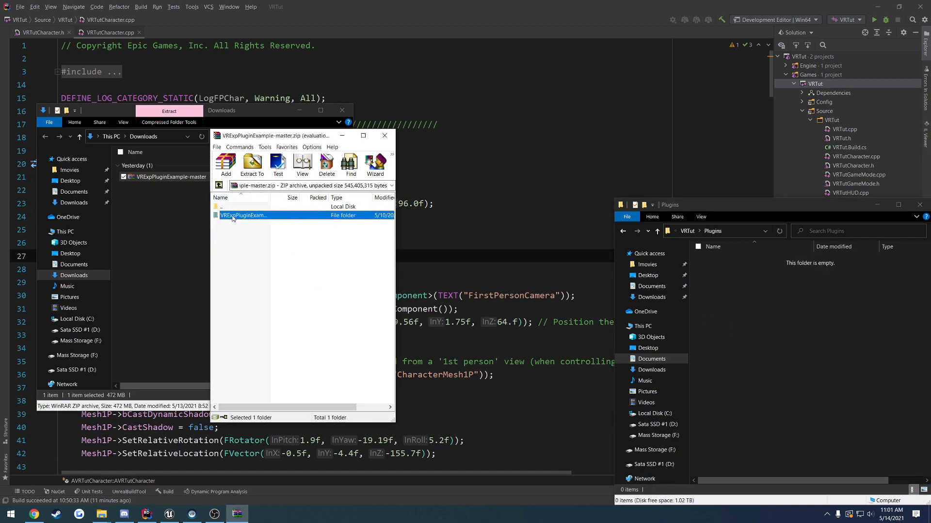
click(251, 164)
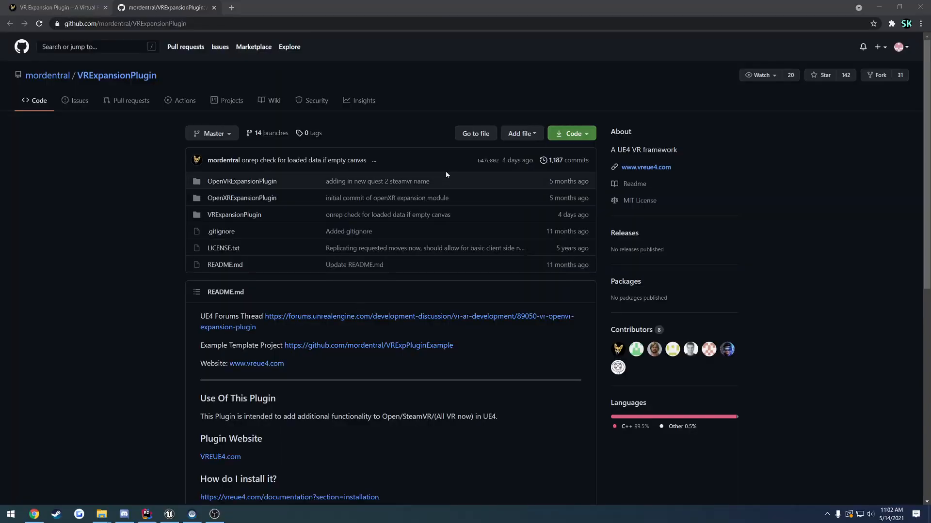
Download VRExpansionPlugin from GitHub as a ZIP and open it in WinRAR
click(571, 133)
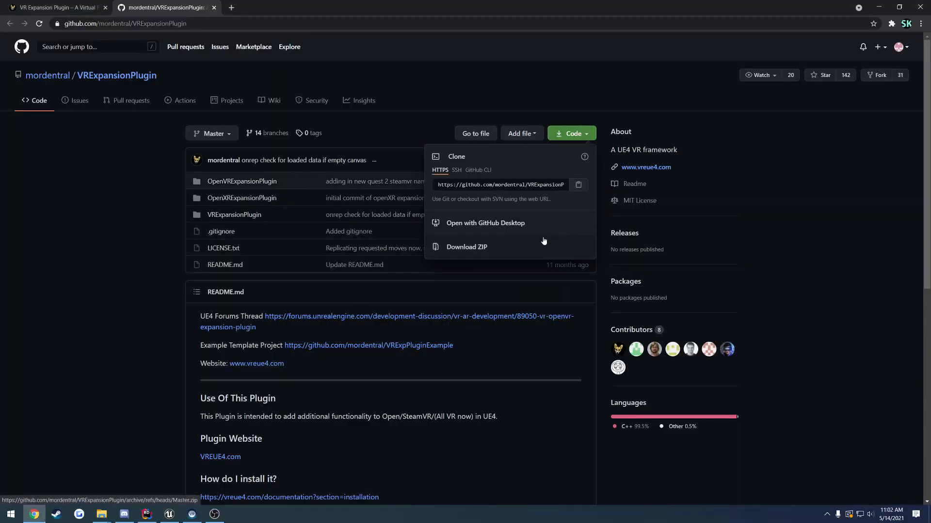
mouse_move(504, 246)
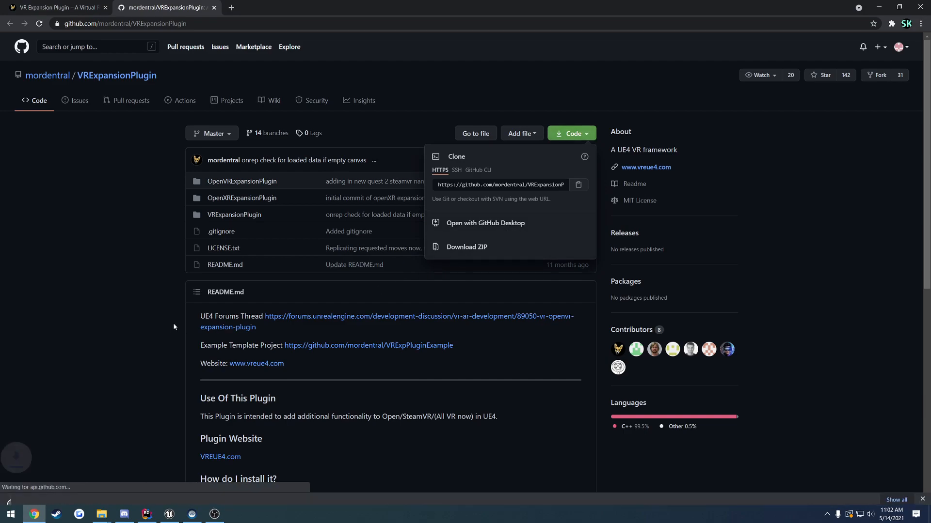
click(466, 246)
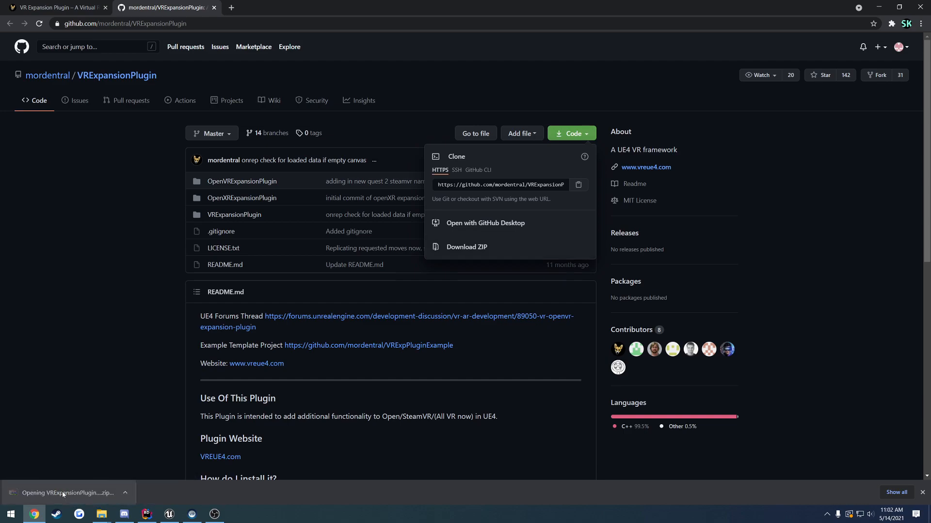
click(63, 493)
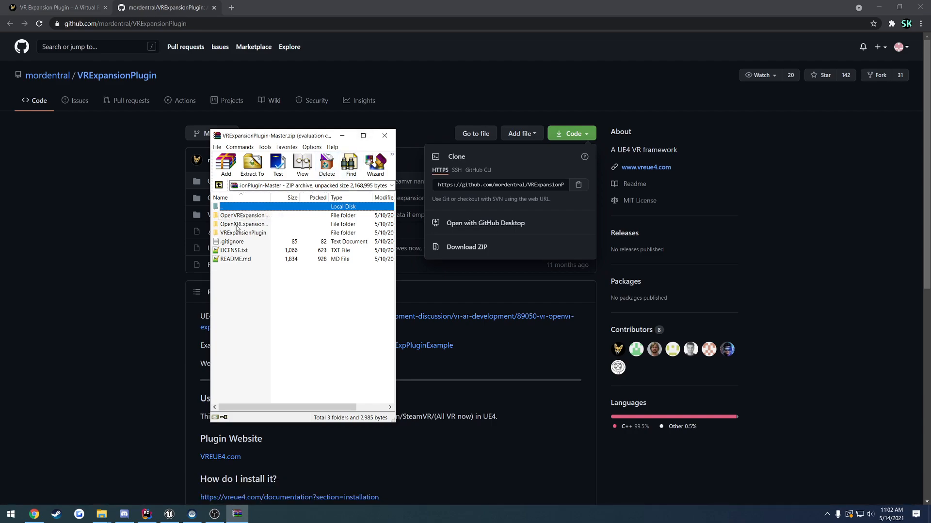
Open the archive's VRExpansionPlugin folder, then minimize Chrome to return to the editor
click(243, 233)
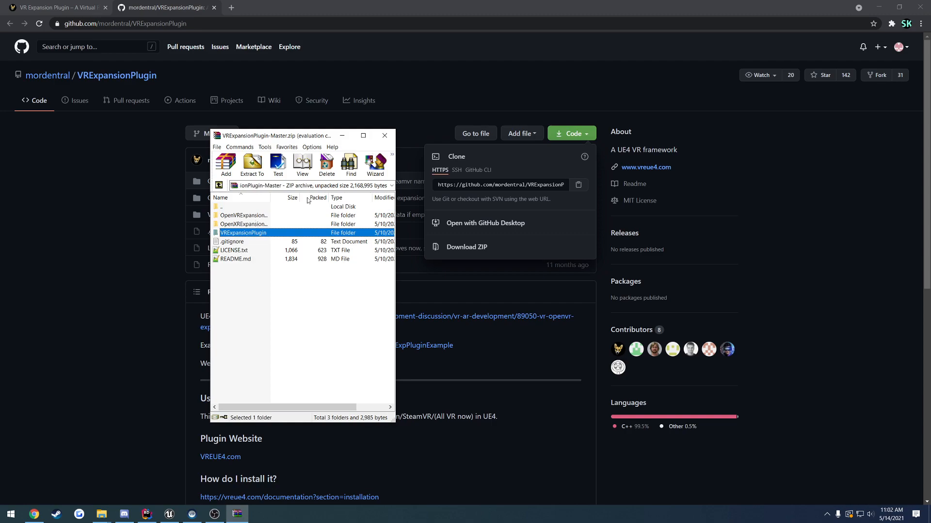
double_click(243, 232)
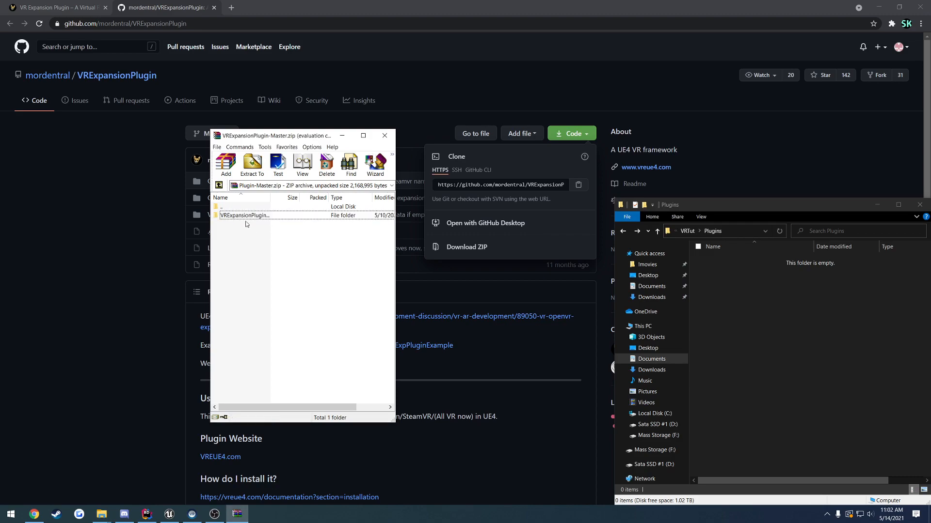
click(244, 215)
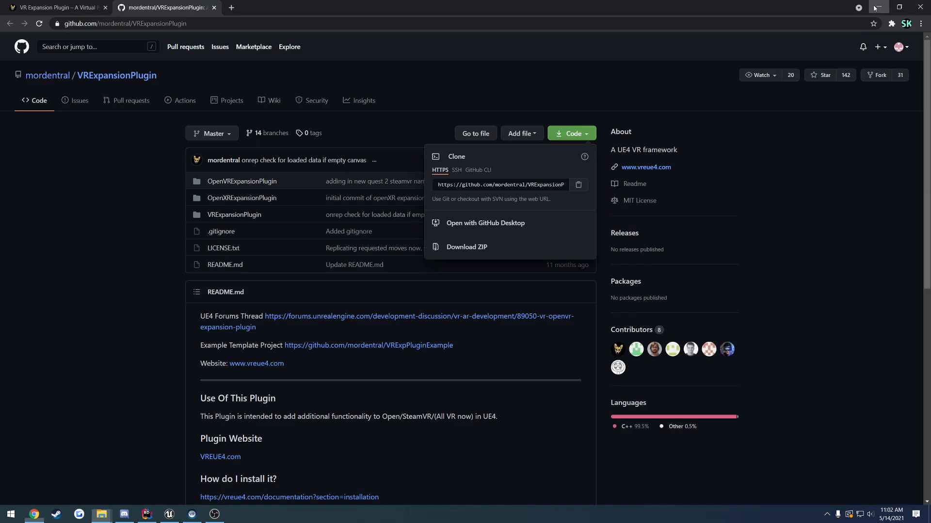
click(169, 515)
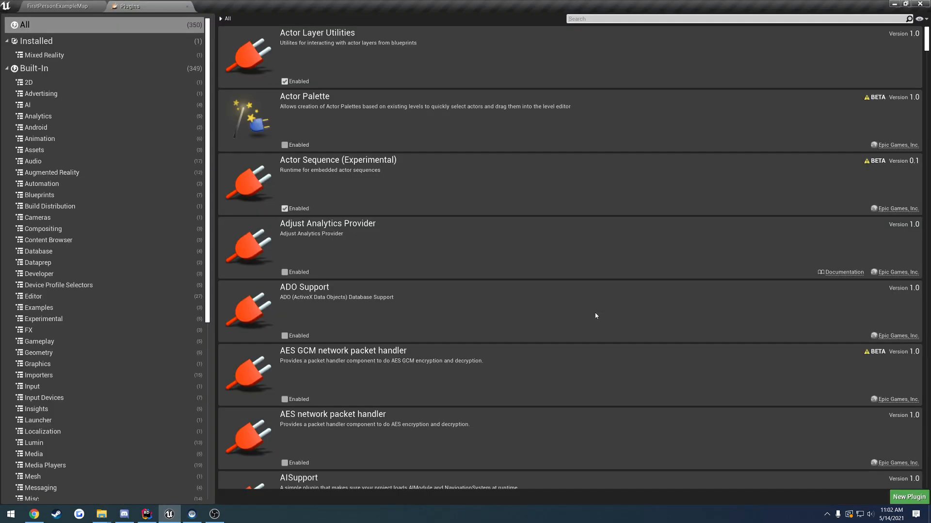
Check the installed plugins list, close the editor, and reopen VRTut.uproject
click(43, 54)
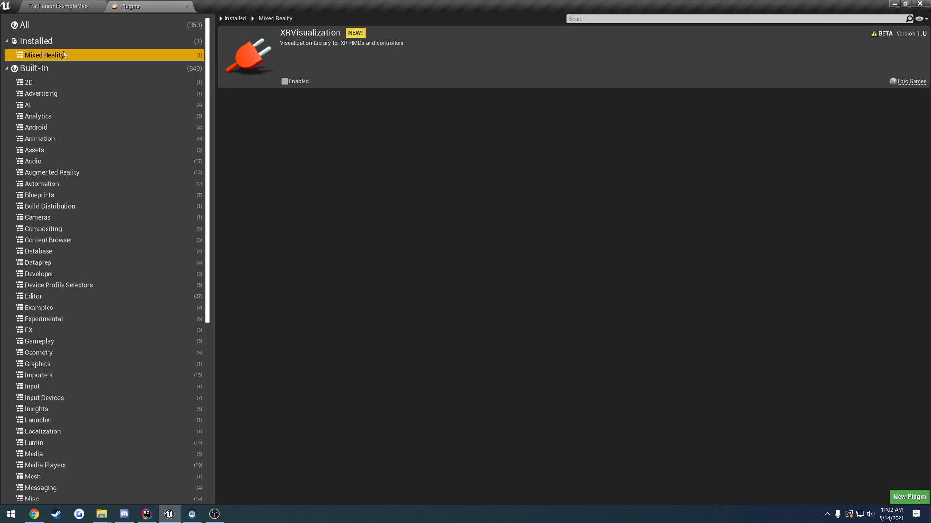
click(68, 7)
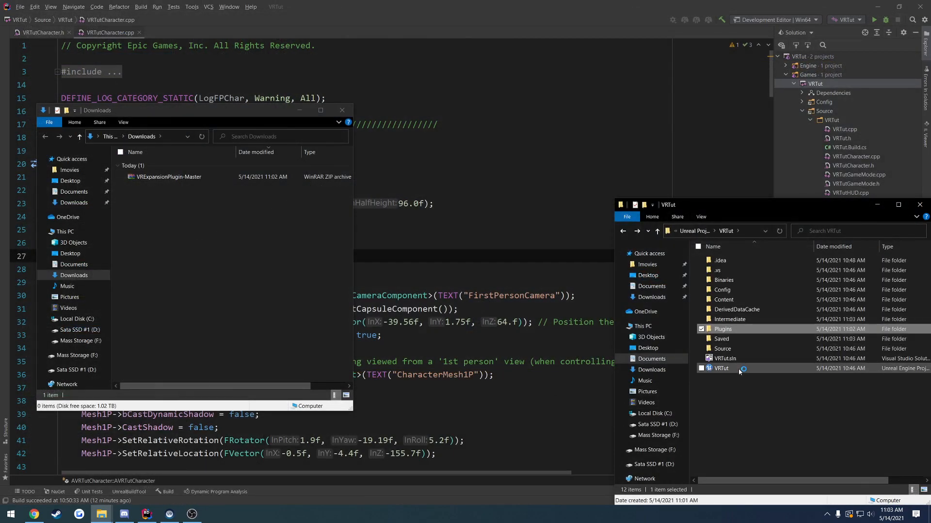
double_click(720, 368)
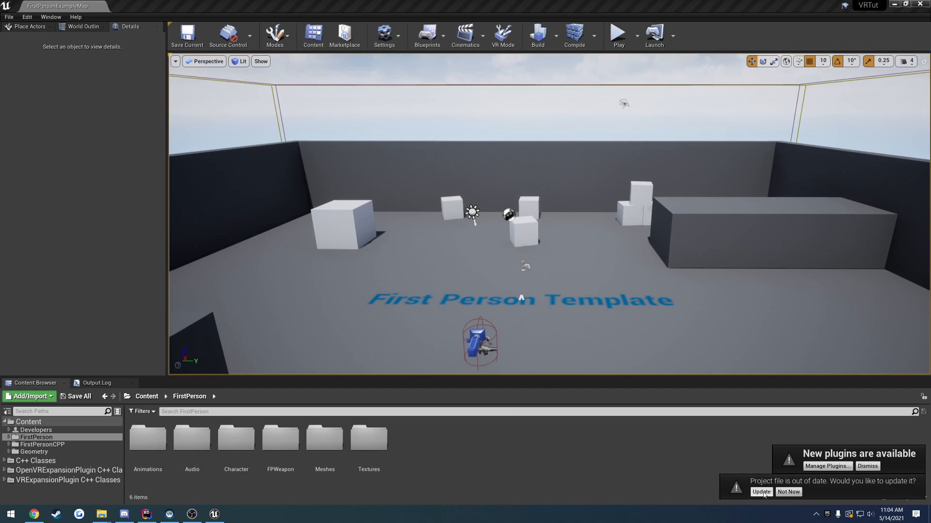
Update the out-of-date VRTut project file and list all installed plugins
click(827, 467)
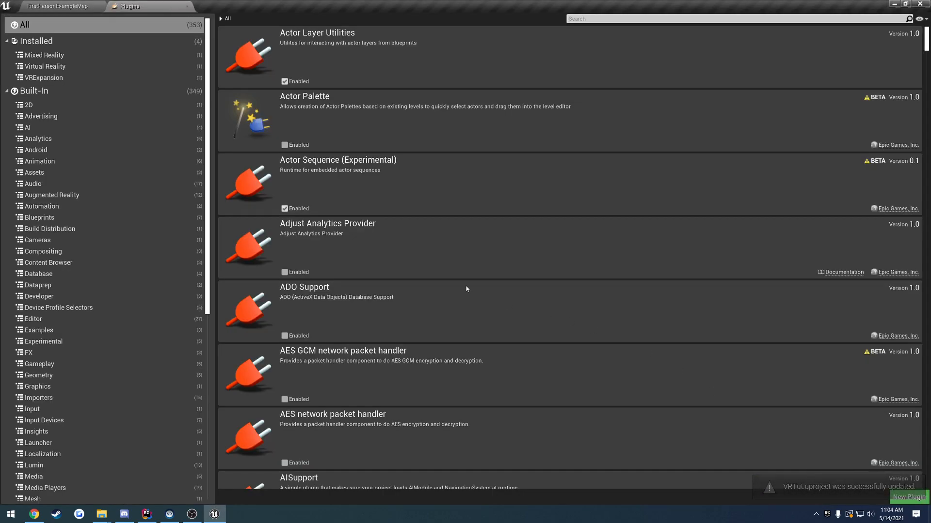
click(36, 41)
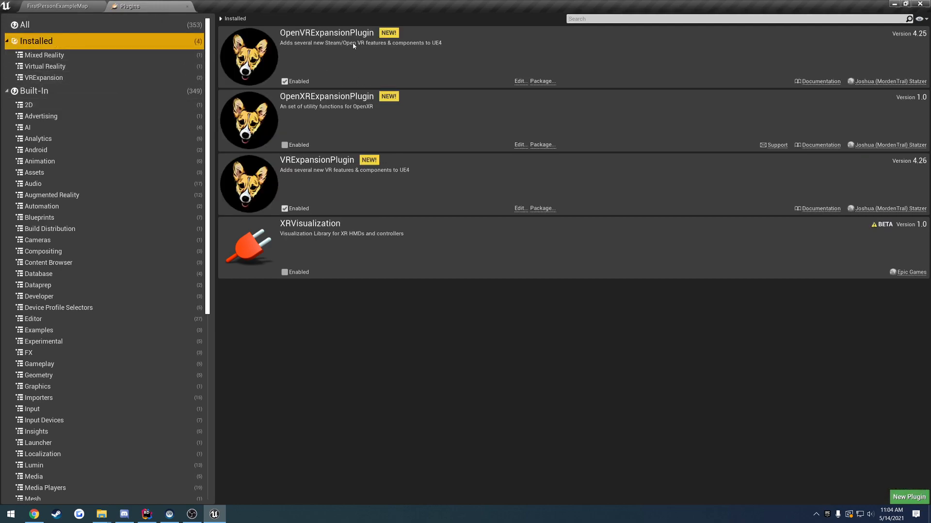
mouse_move(353, 165)
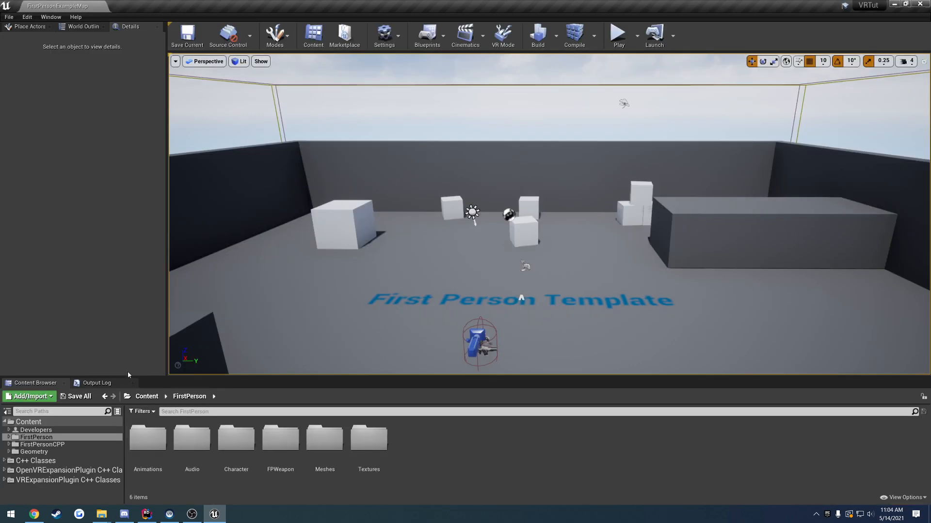
mouse_move(60, 476)
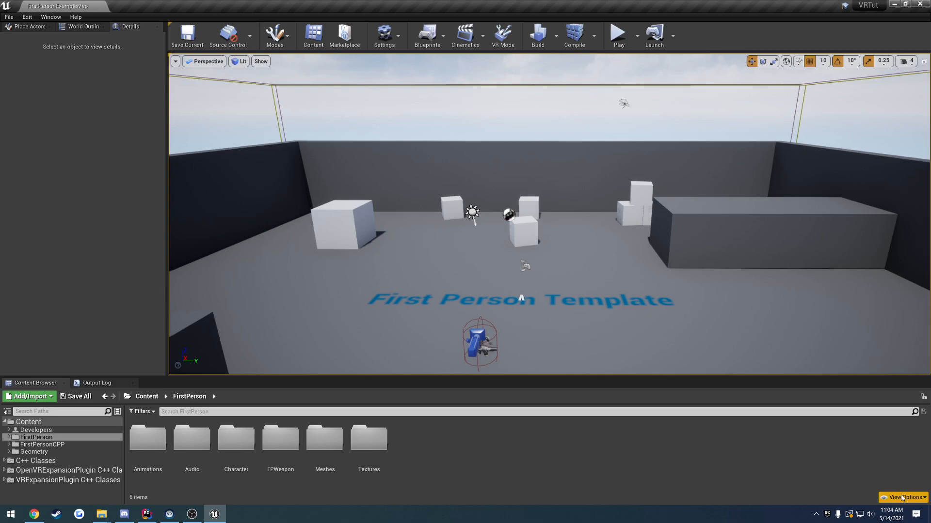
click(903, 497)
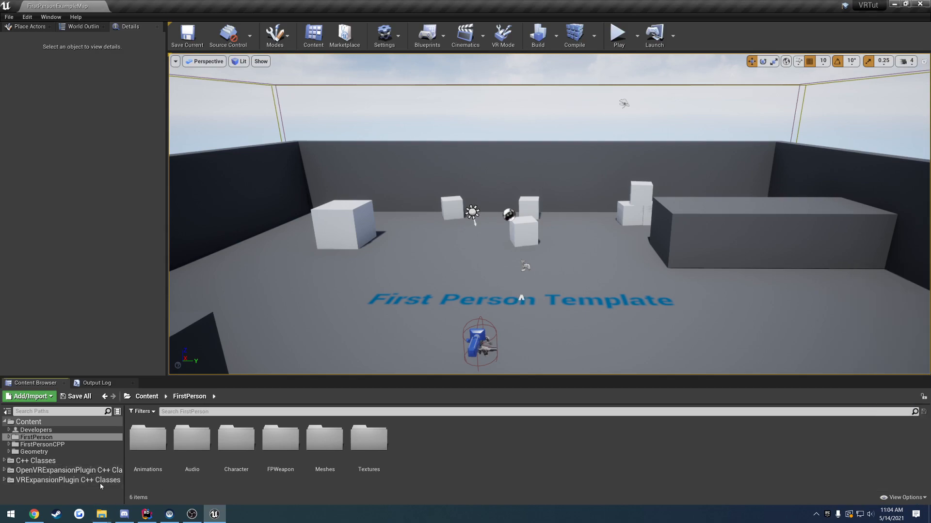
mouse_move(58, 483)
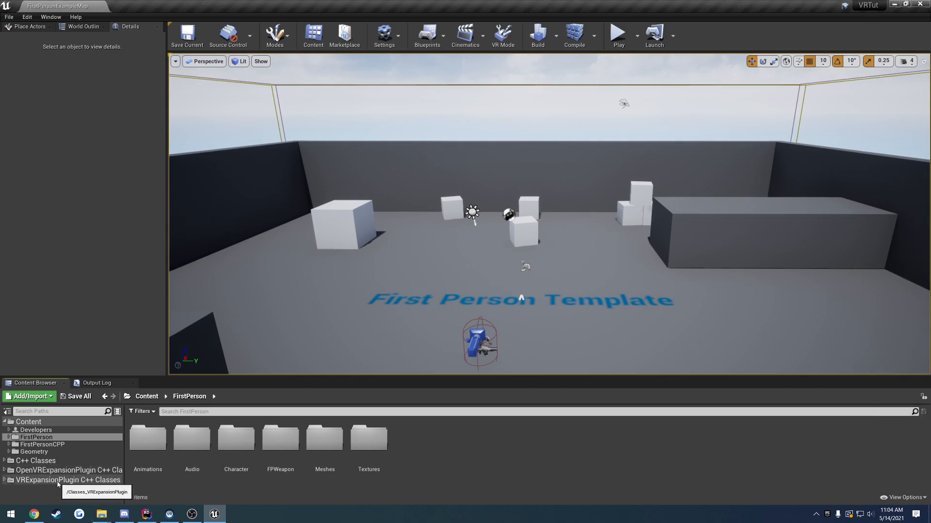
mouse_move(419, 452)
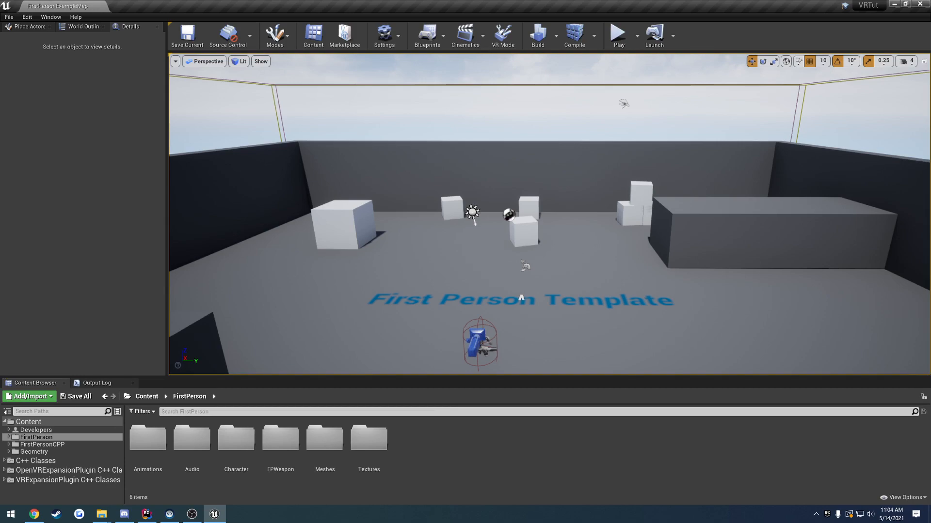
click(478, 350)
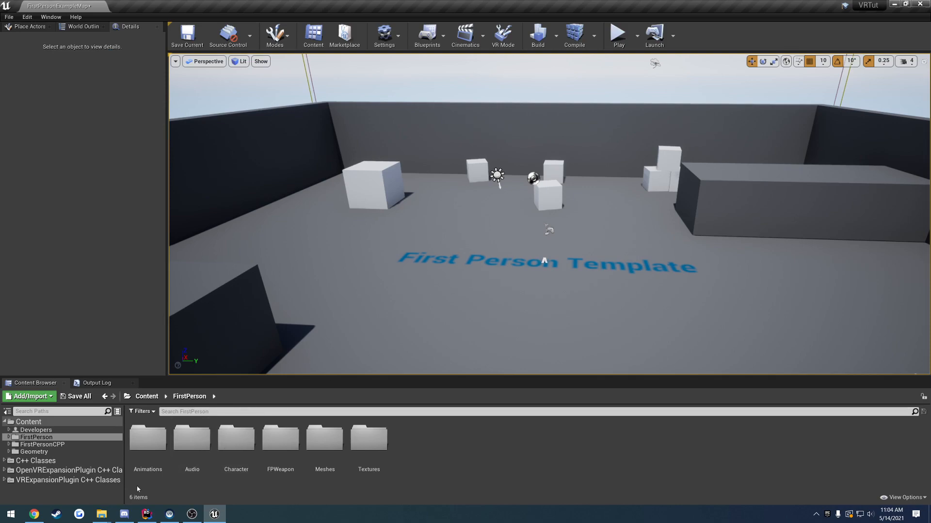
Browse VRExpansionPlugin C++ Classes down to Public, then select the VRTut classes folder
click(68, 480)
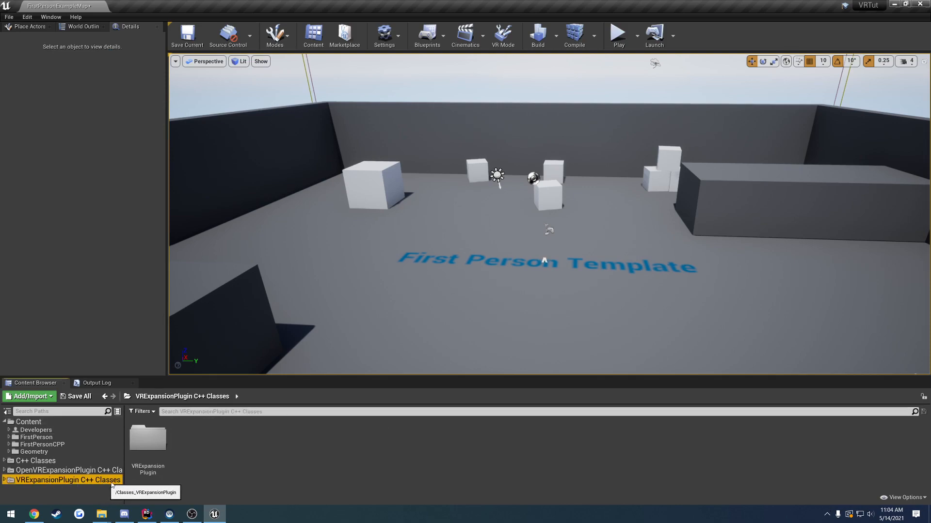
double_click(148, 438)
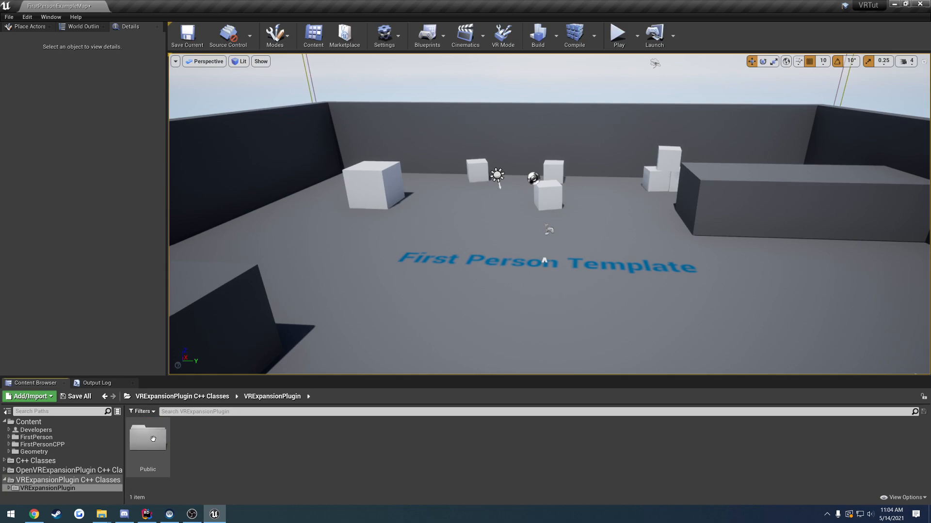
double_click(148, 438)
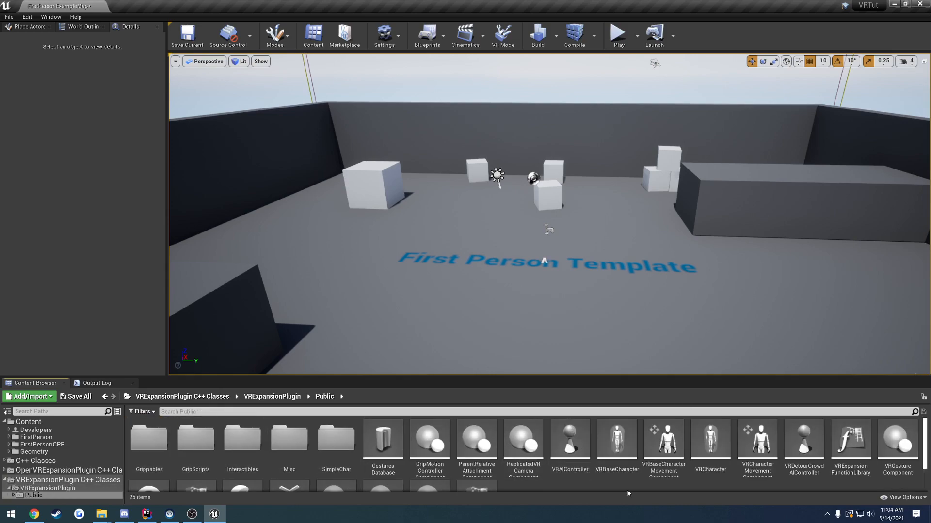
mouse_move(717, 449)
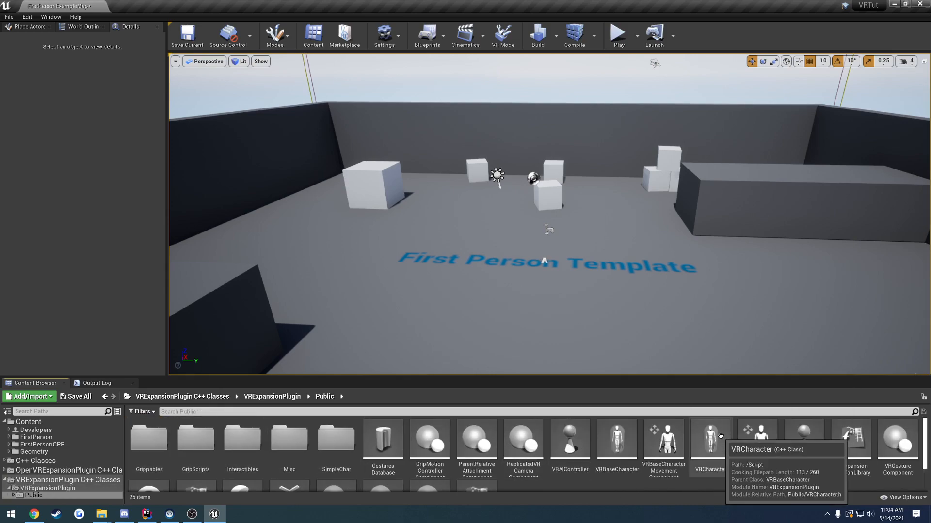
click(710, 441)
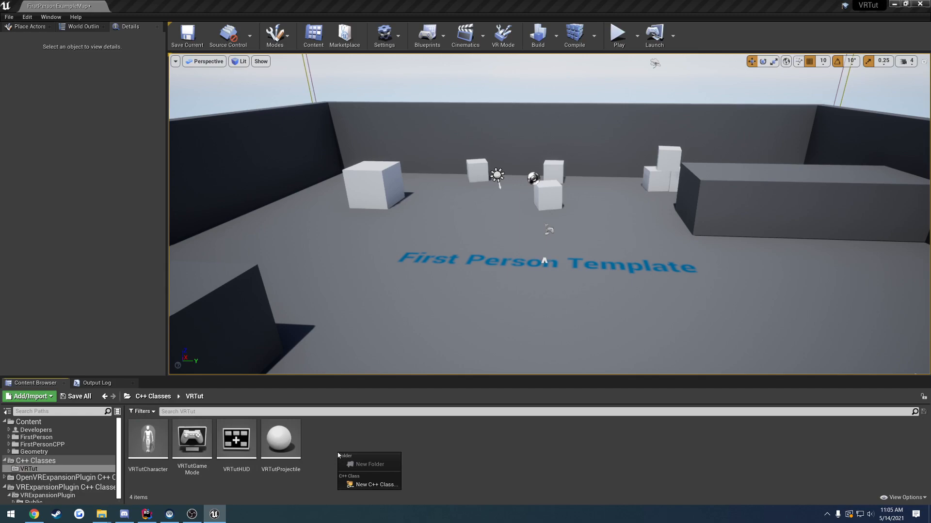
mouse_move(370, 484)
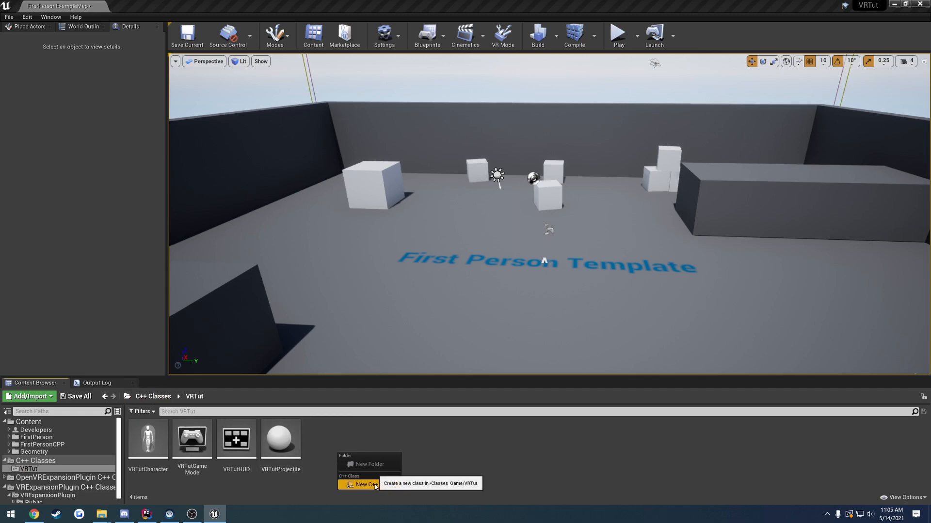
Create the public C++ class TutVRCharacter from VRCharacter, with separate Public and Private folders
click(360, 484)
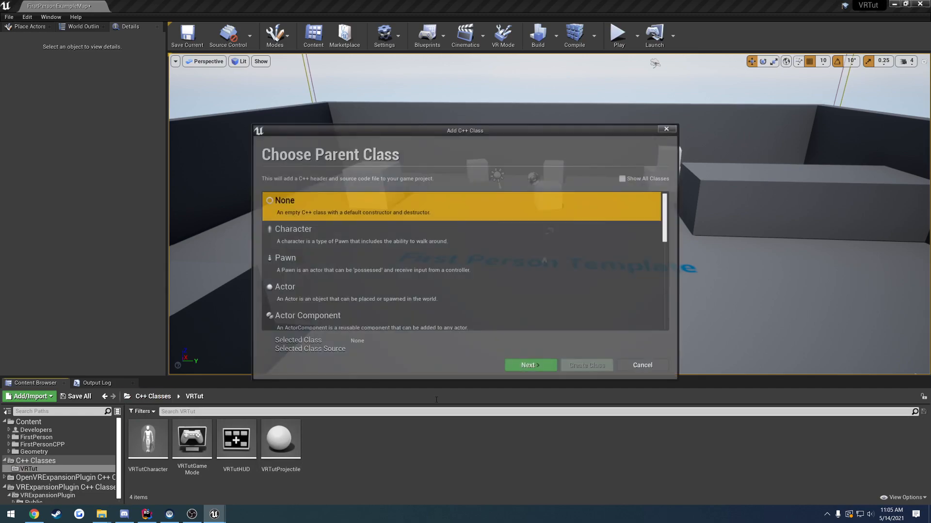
click(621, 178)
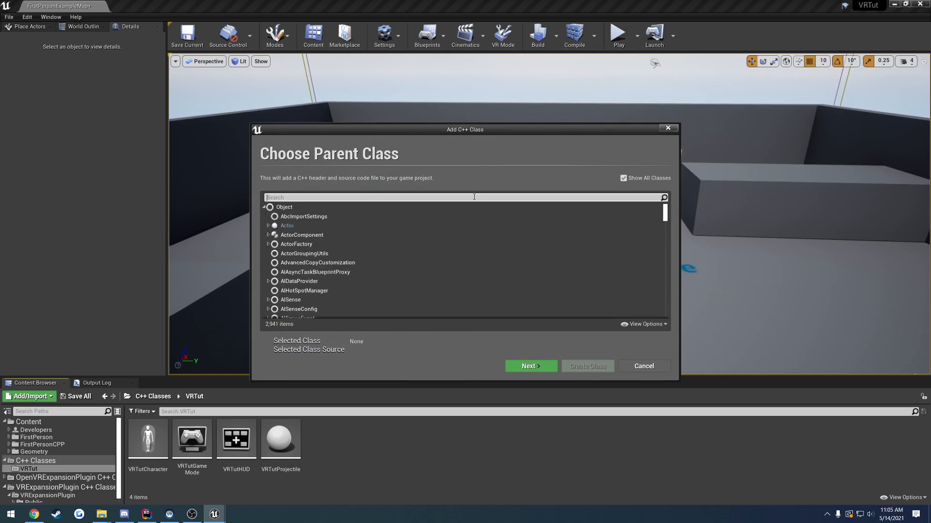
text(v)
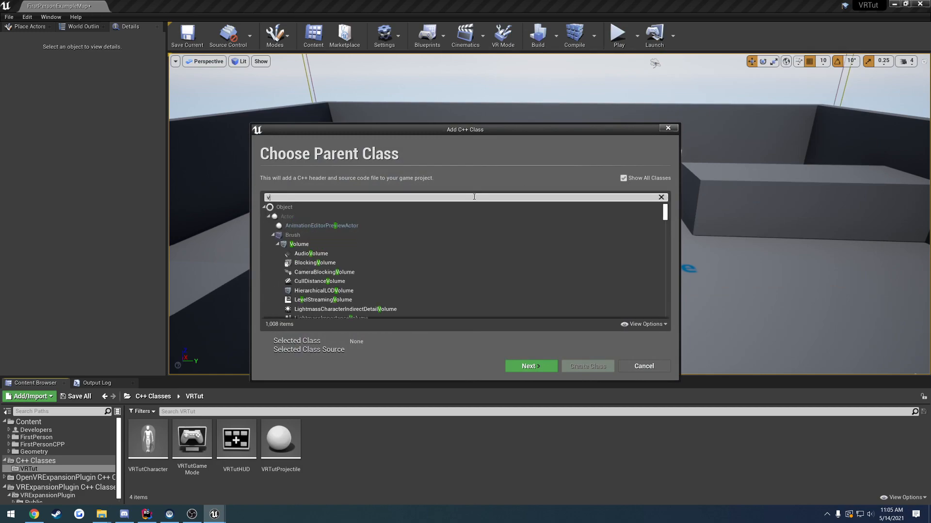
text(character)
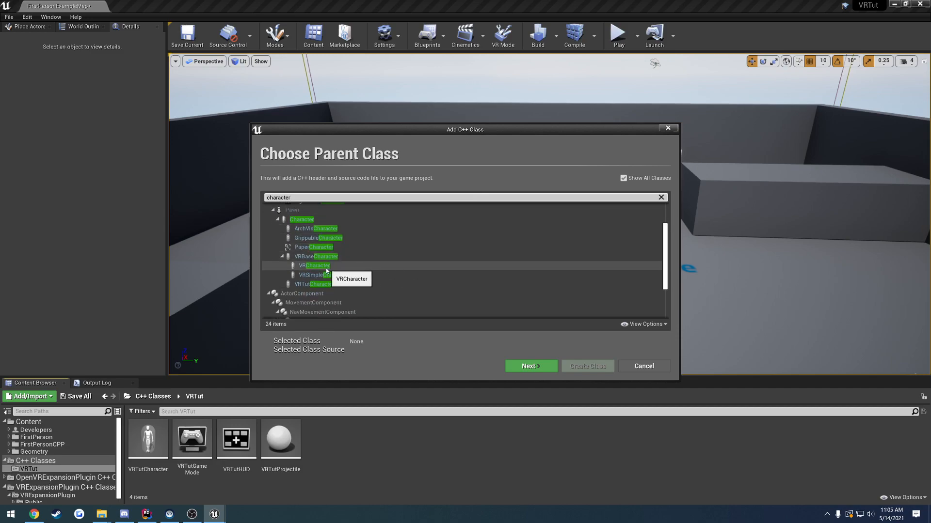
click(314, 265)
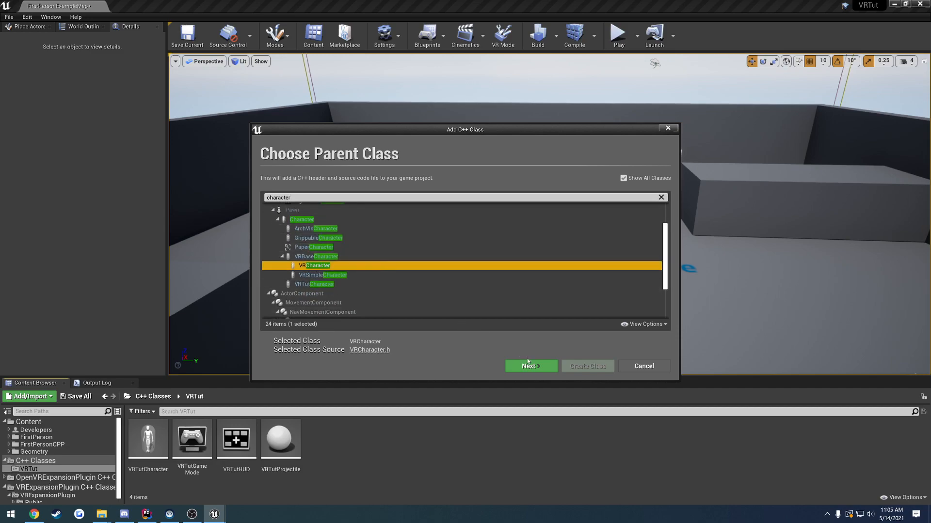
click(531, 366)
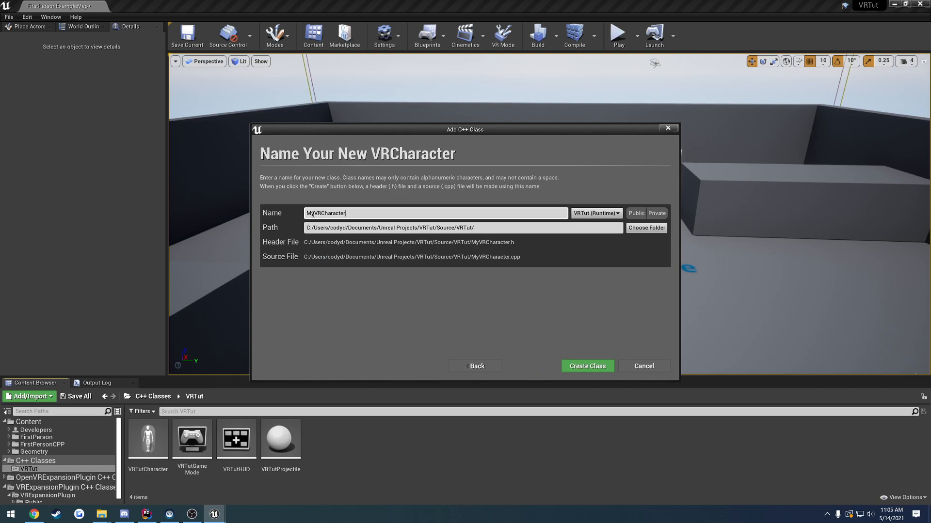
text(VRCharacter)
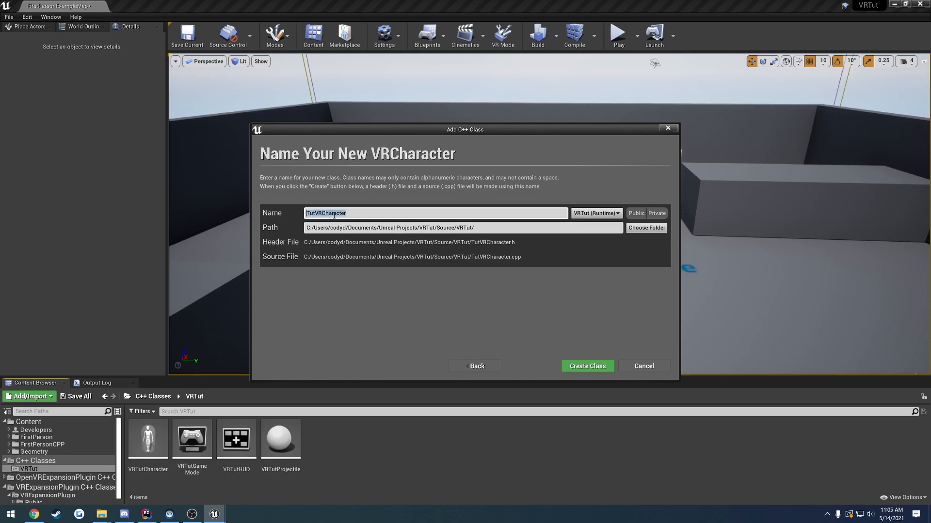
click(636, 213)
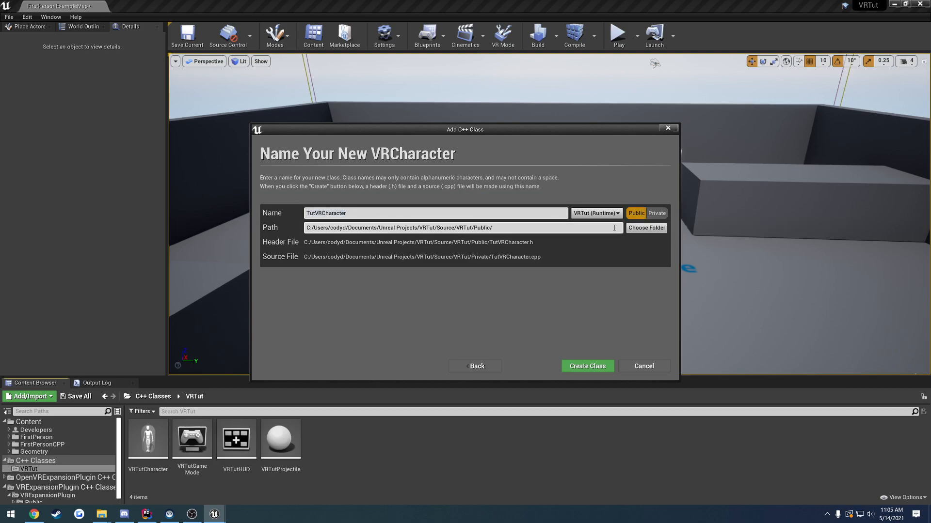
mouse_move(585, 369)
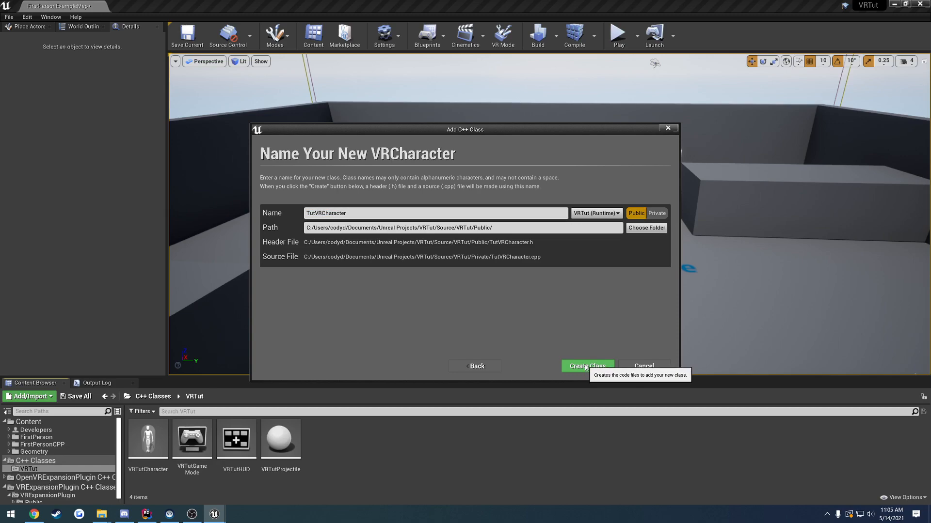
click(587, 366)
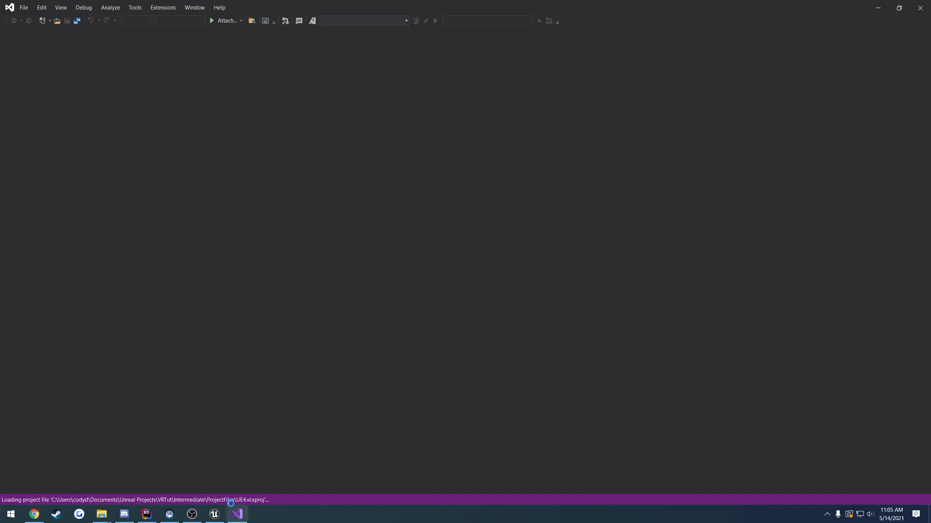
Review the generated TutVRCharacter.cpp and TutVRCharacter.h in Rider, then return to Unreal
click(238, 515)
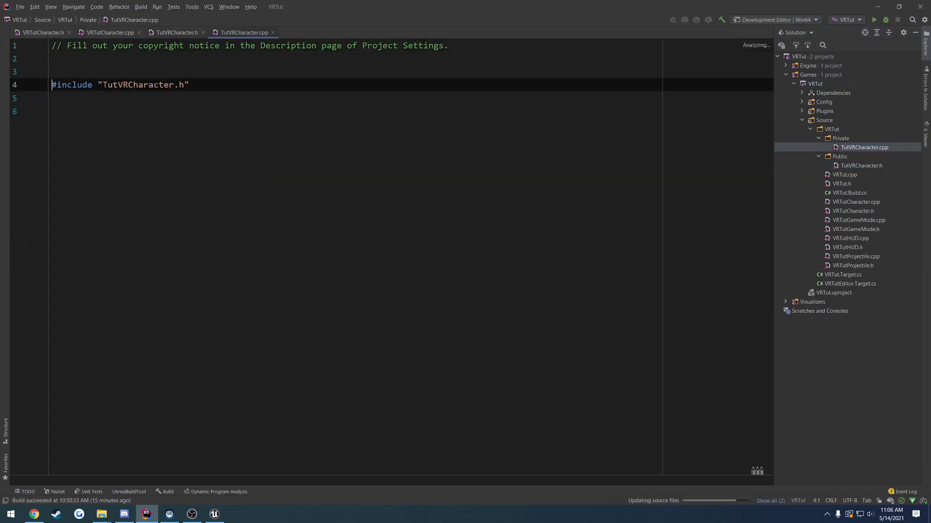
click(177, 32)
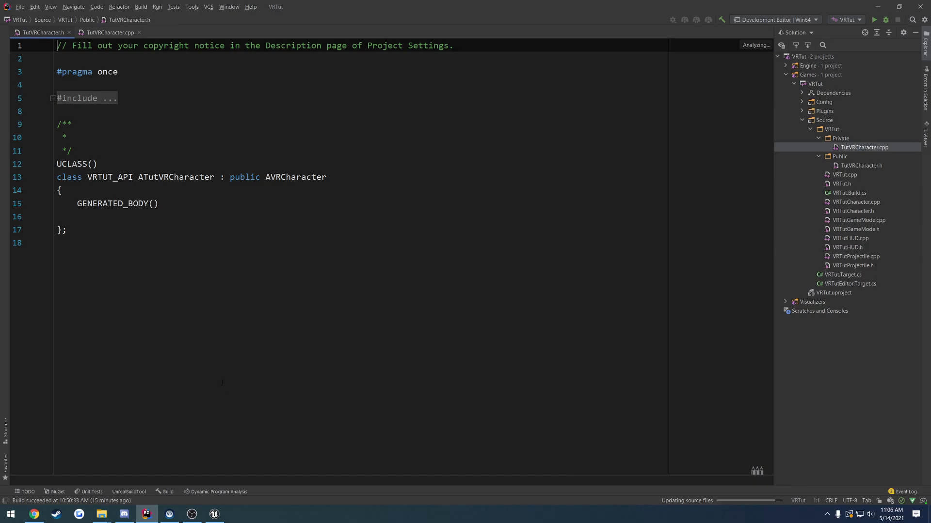
click(213, 514)
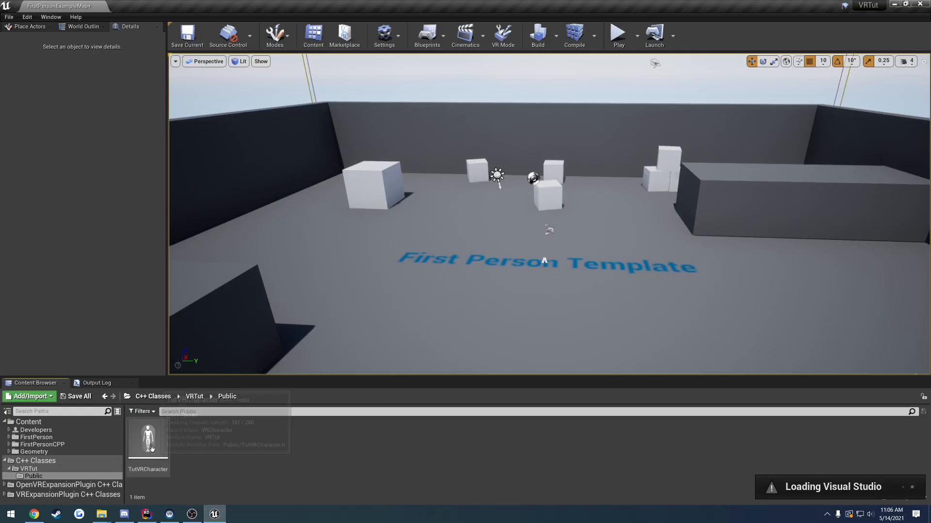
Create blueprint BP_TutVRCharacter from the TutVRCharacter class in the Content folder
click(148, 442)
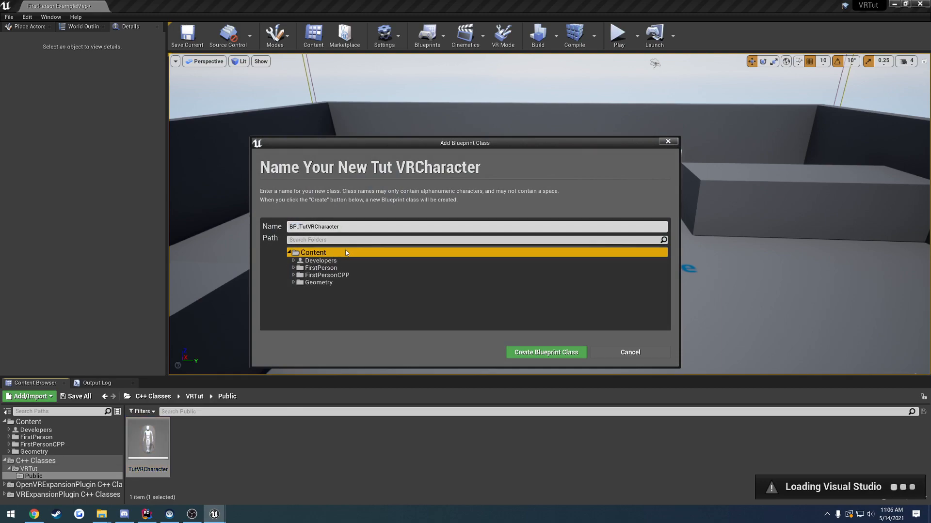
click(546, 353)
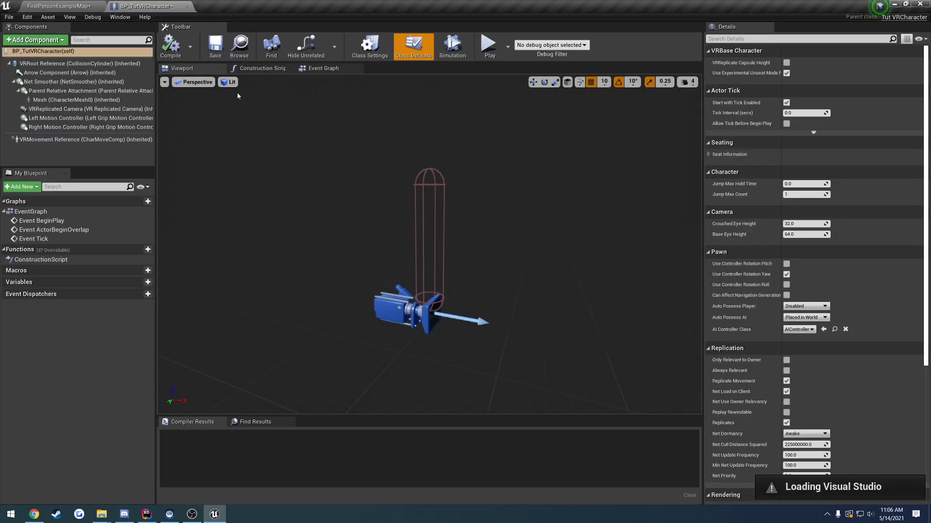
click(54, 6)
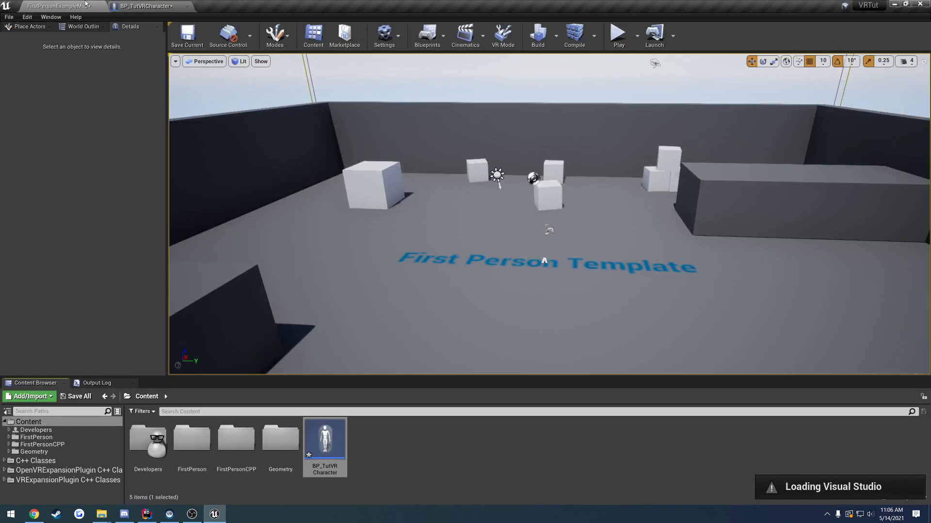
click(148, 12)
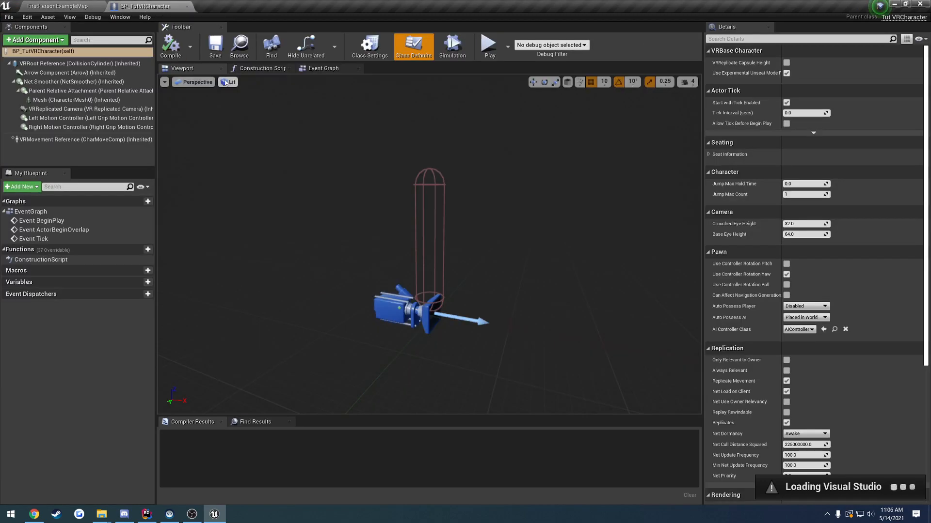
mouse_move(310, 170)
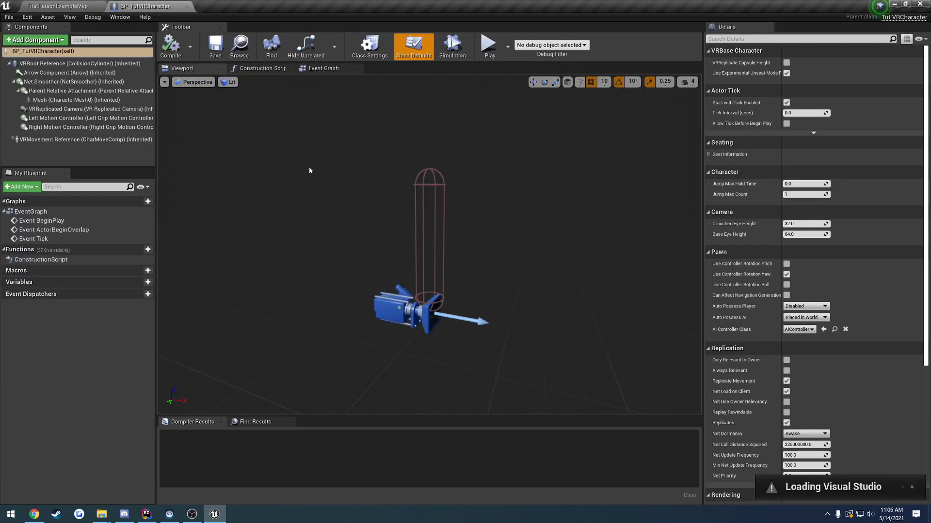
click(63, 63)
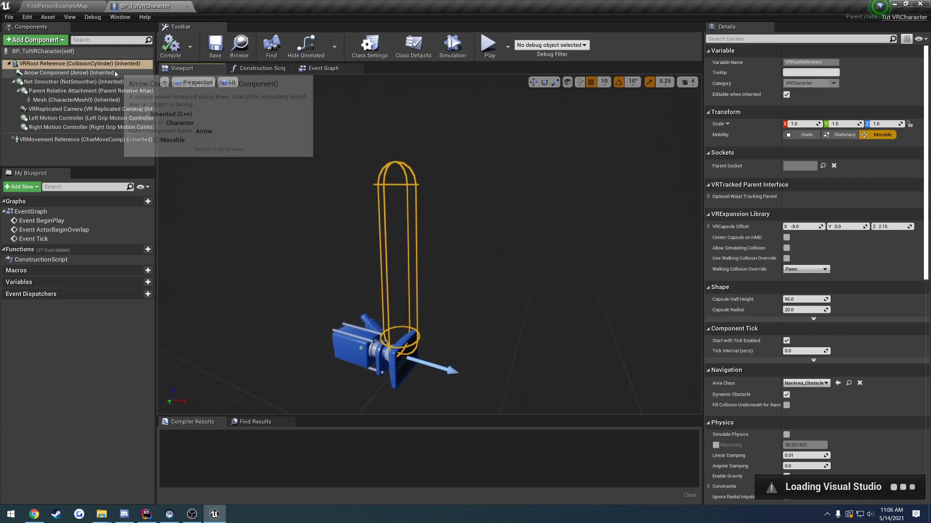
click(58, 72)
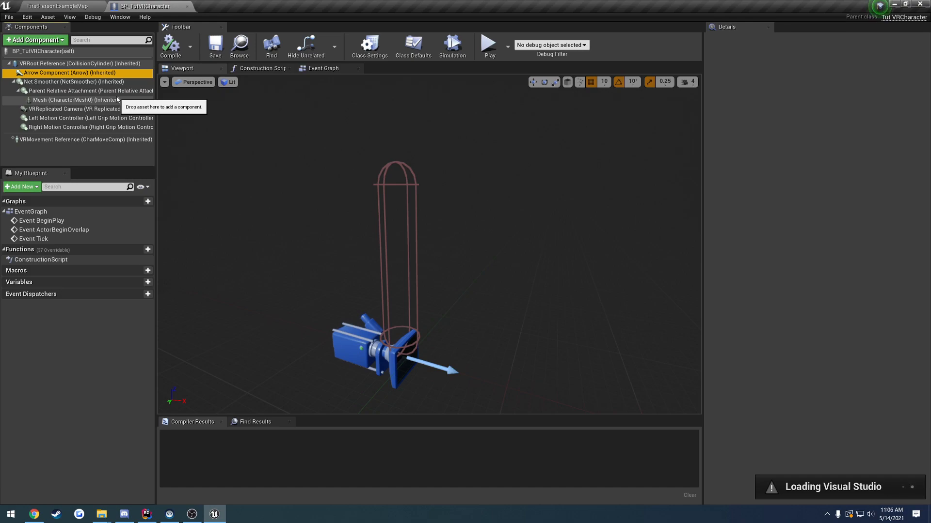
click(56, 81)
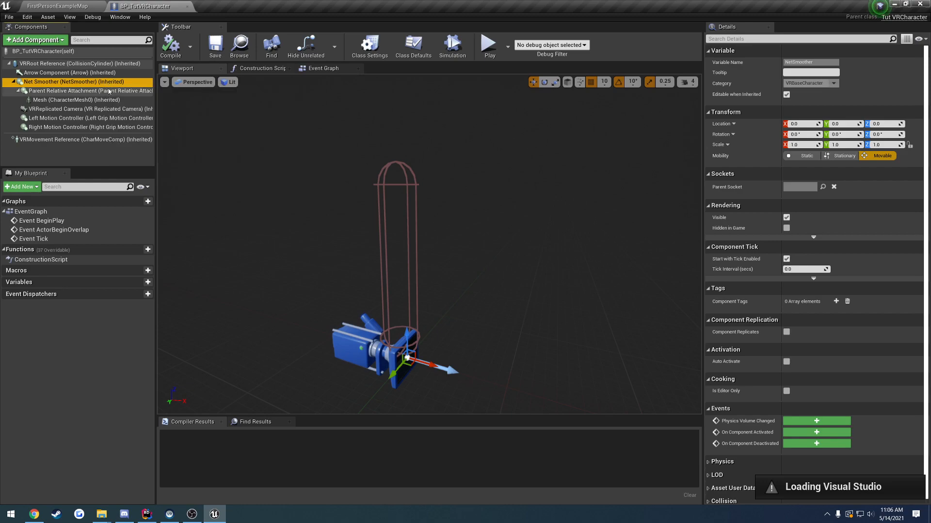
click(73, 91)
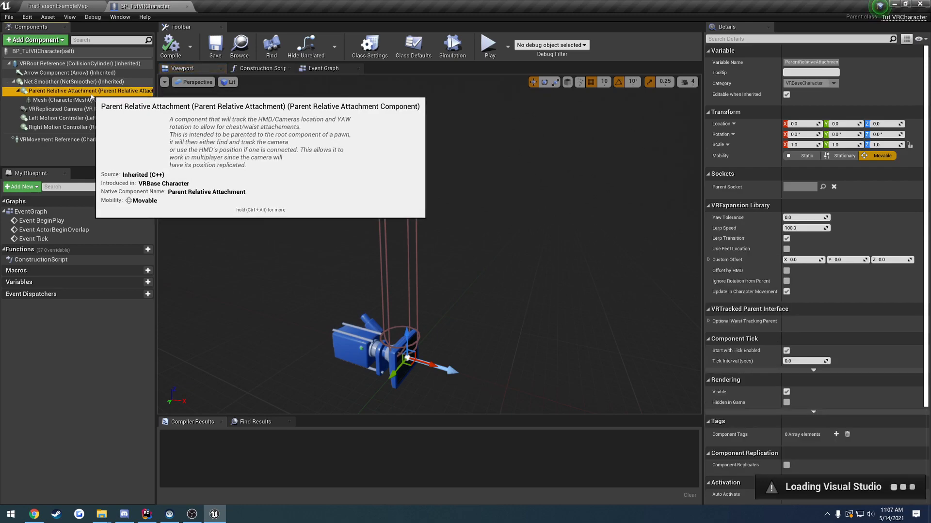
click(54, 100)
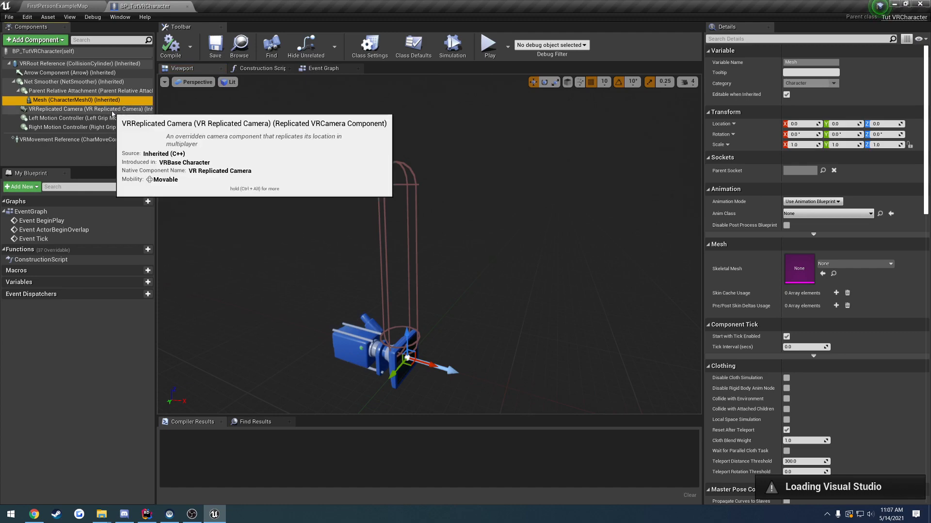
click(58, 118)
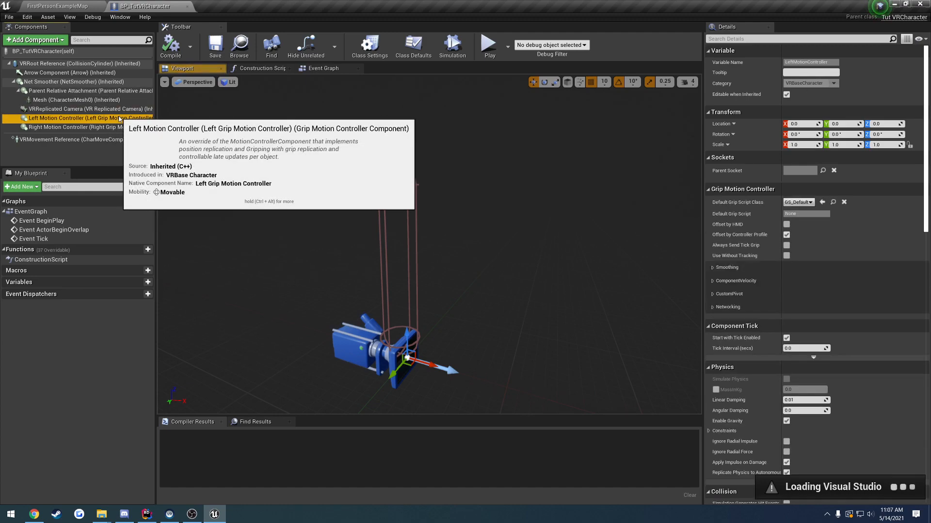
click(72, 127)
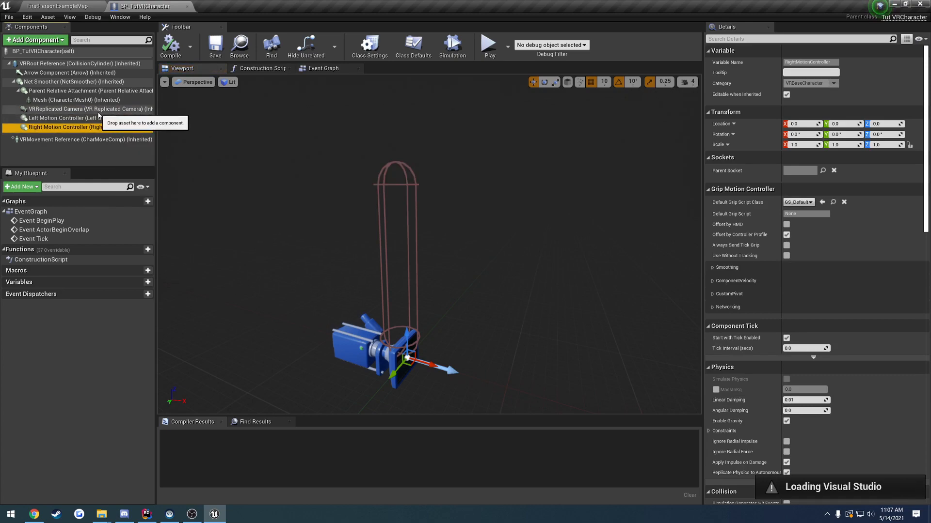
click(63, 109)
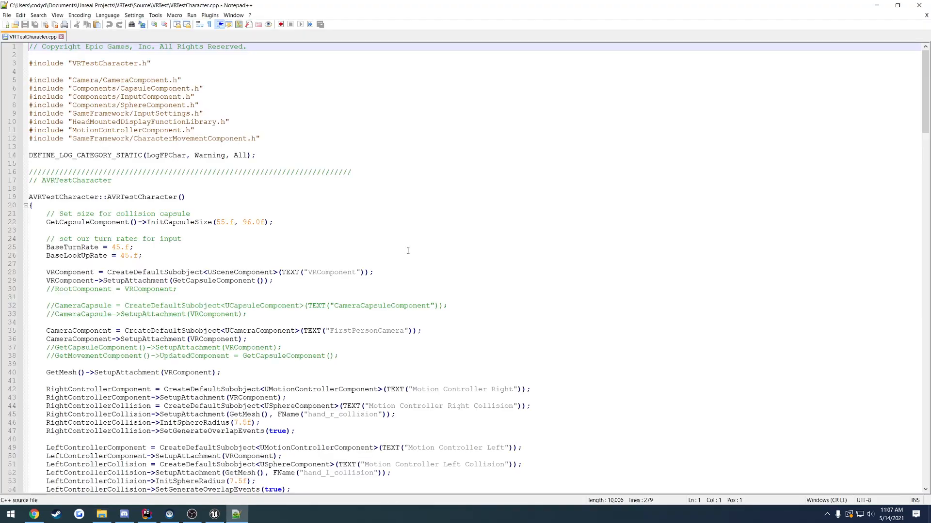
Scroll VRTestCharacter.cpp down to its Tick function near the end
scroll(down, 3)
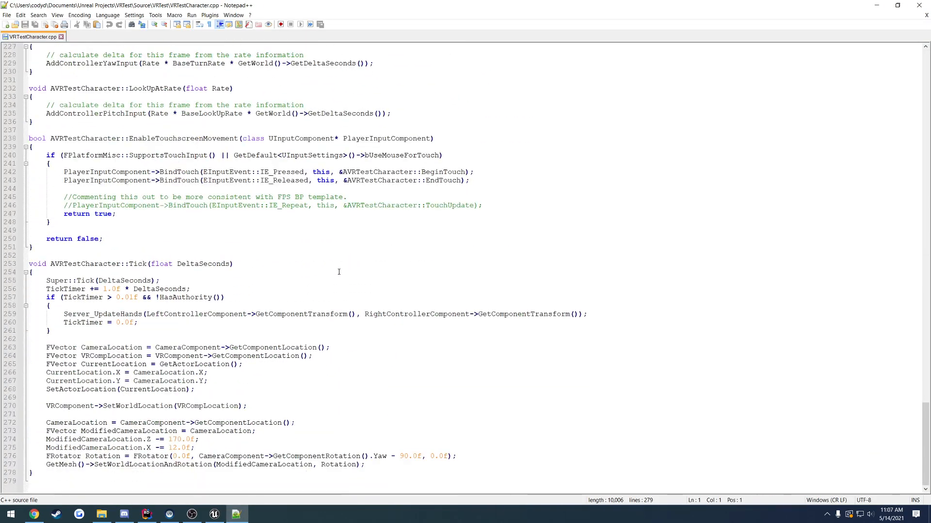
mouse_move(360, 393)
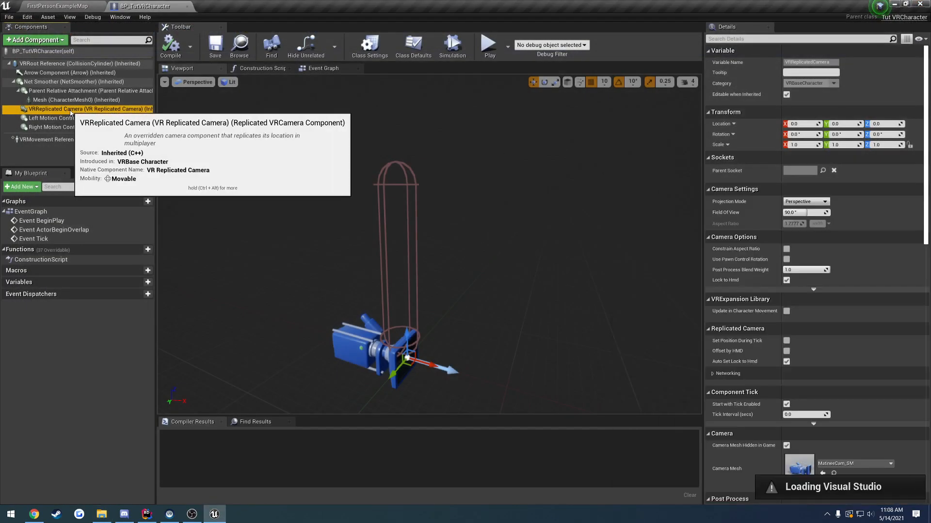
mouse_move(253, 217)
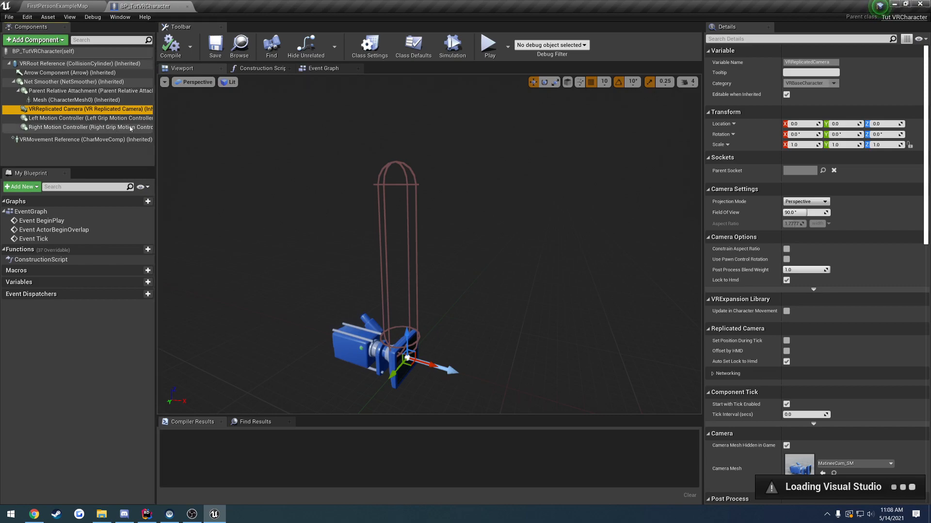
click(63, 118)
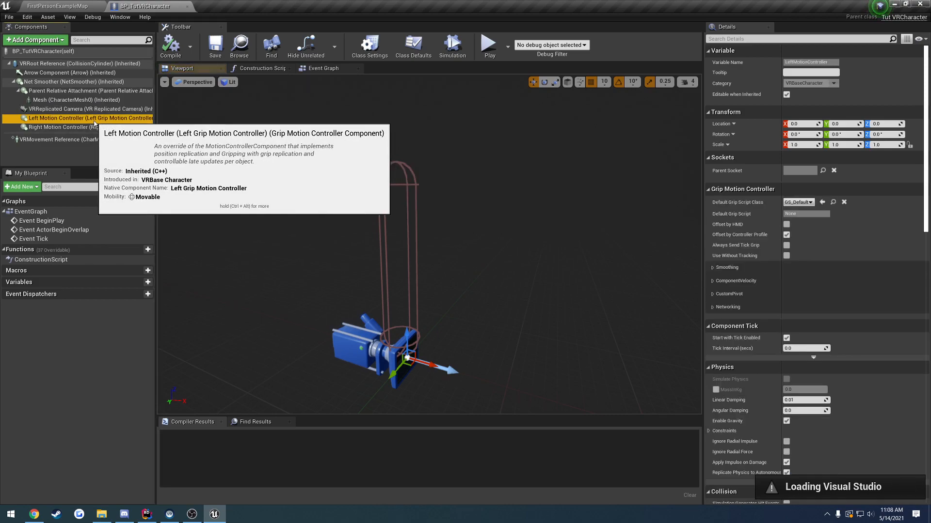
mouse_move(88, 132)
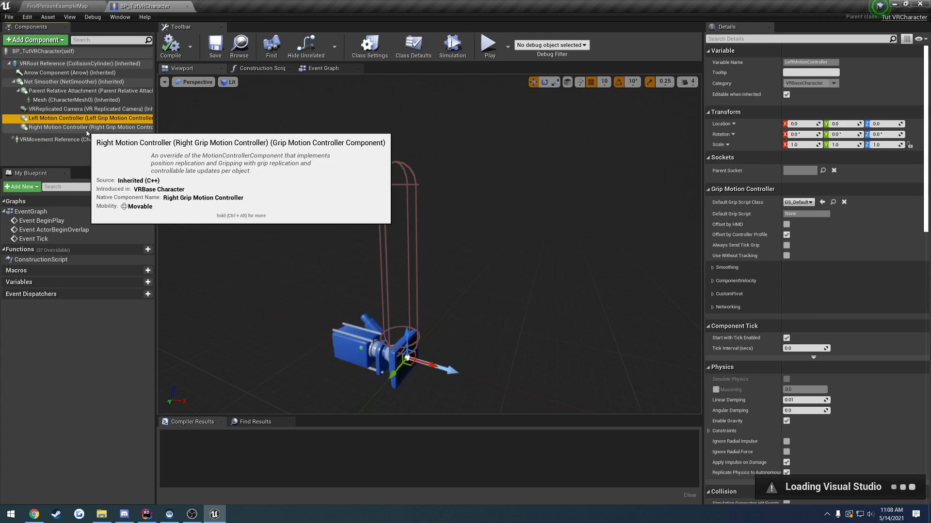
mouse_move(92, 124)
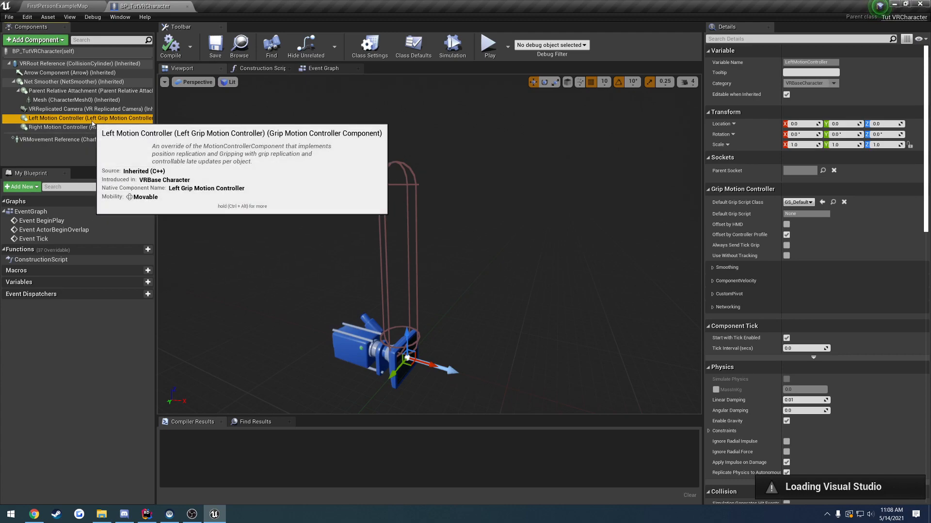
mouse_move(168, 121)
text(motion)
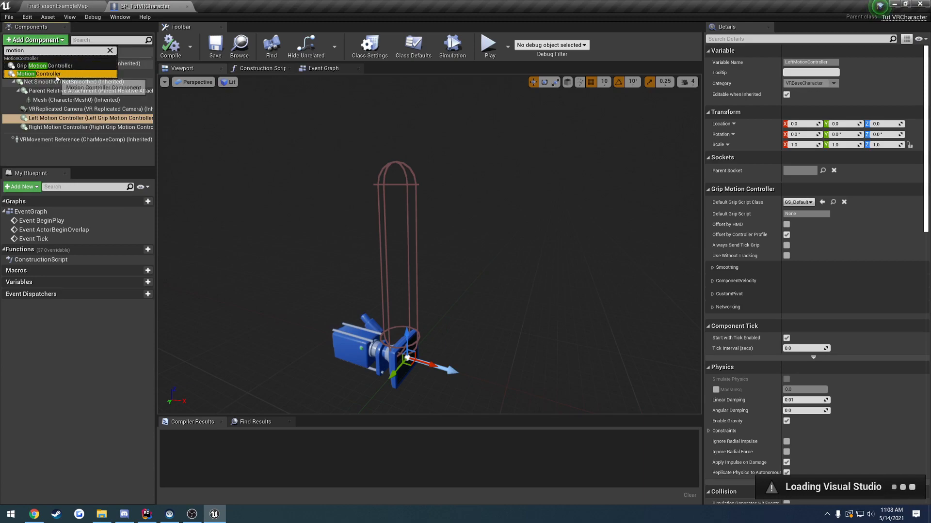
Turn on Display Device Model for both motion controllers, compile, and return to the level
click(244, 173)
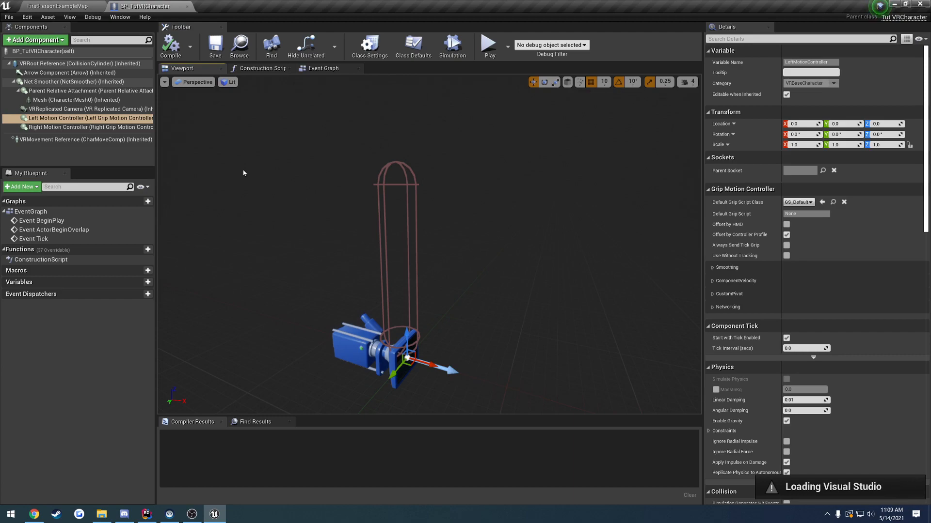
mouse_move(217, 156)
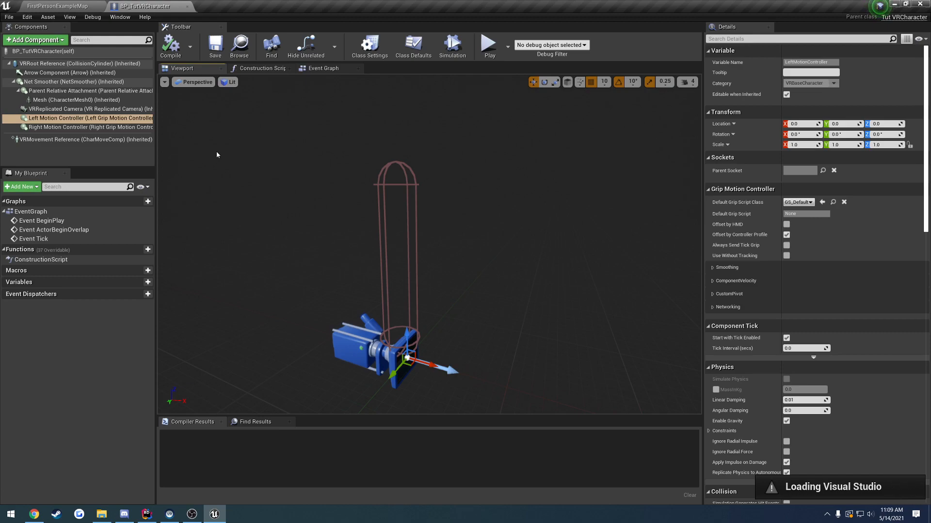
mouse_move(526, 228)
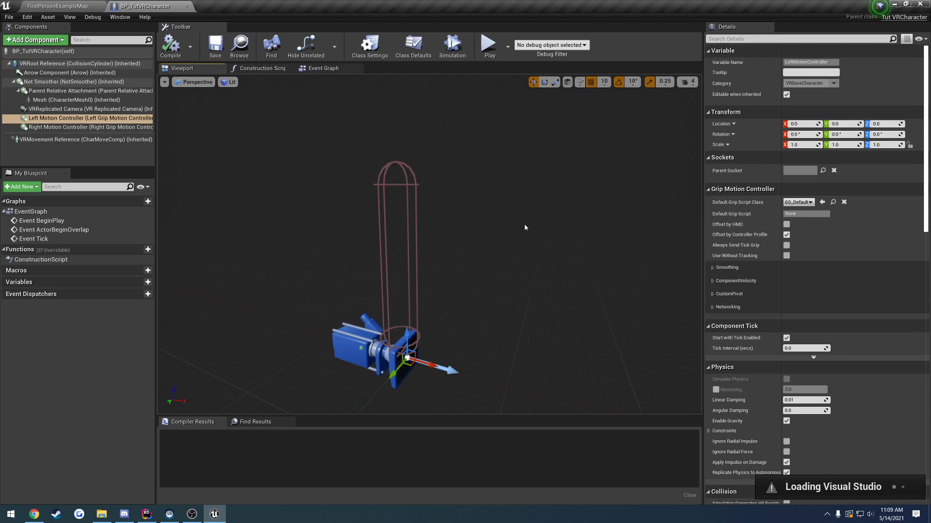
scroll(down, 3)
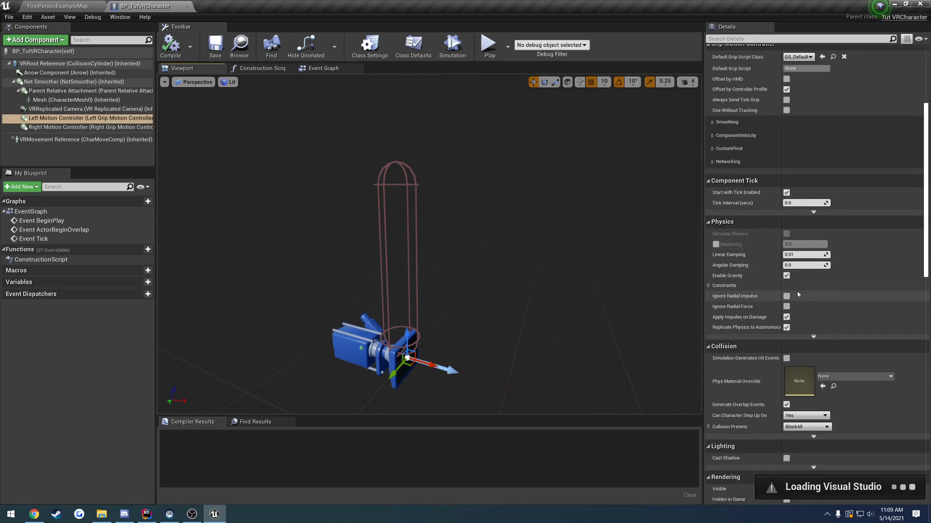
scroll(down, 3)
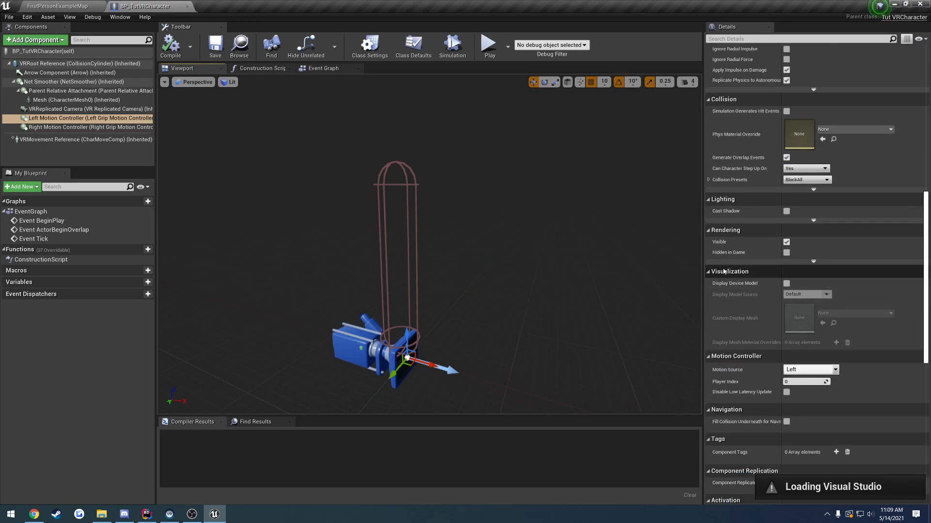
mouse_move(752, 283)
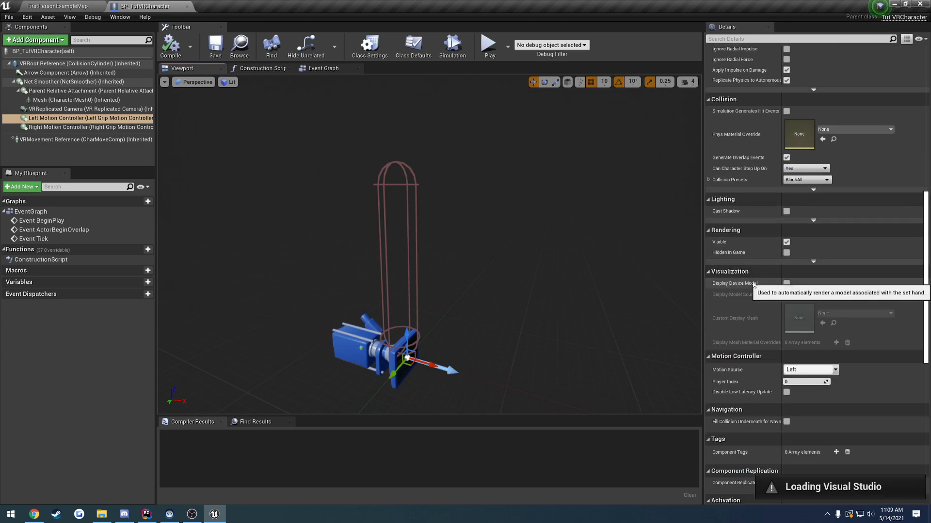
click(786, 283)
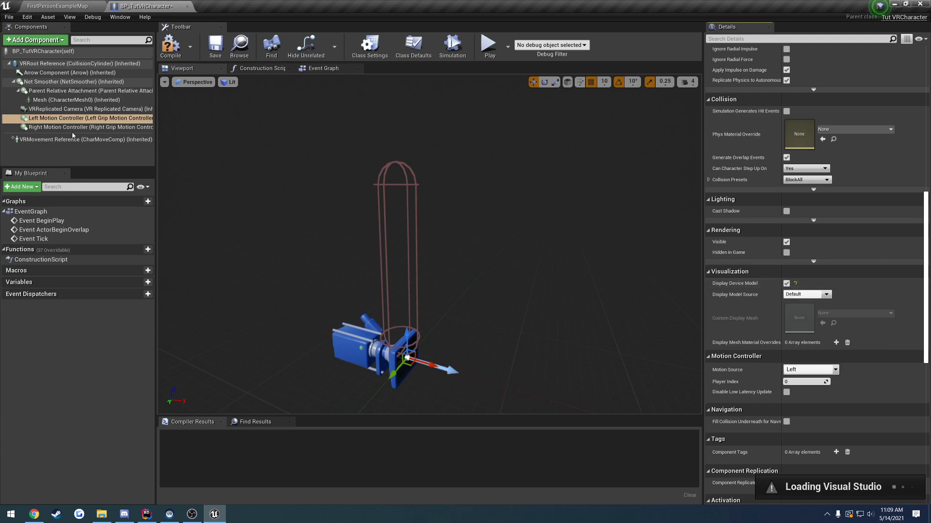
click(72, 127)
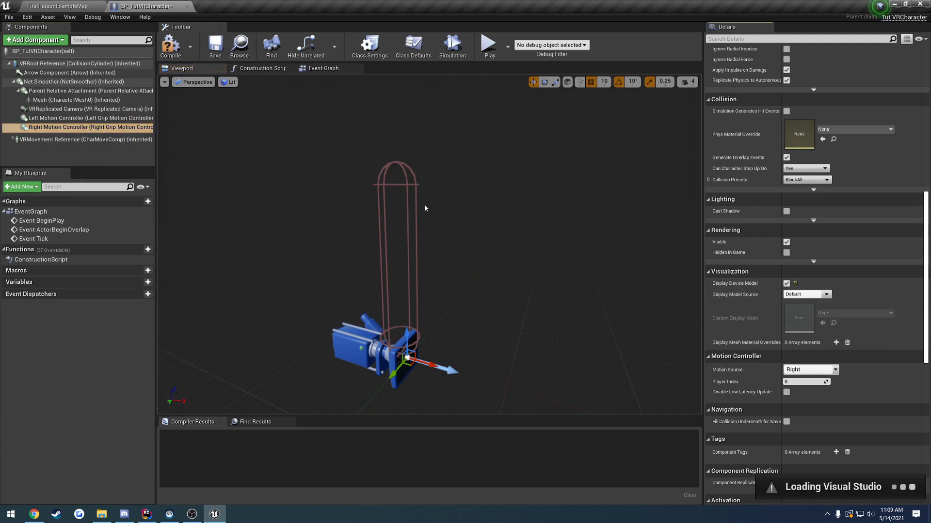
click(171, 44)
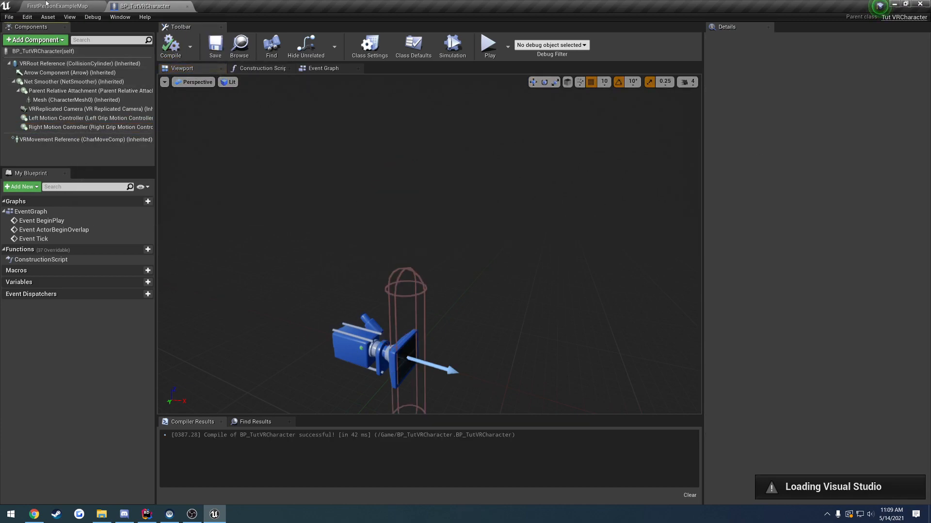
click(58, 5)
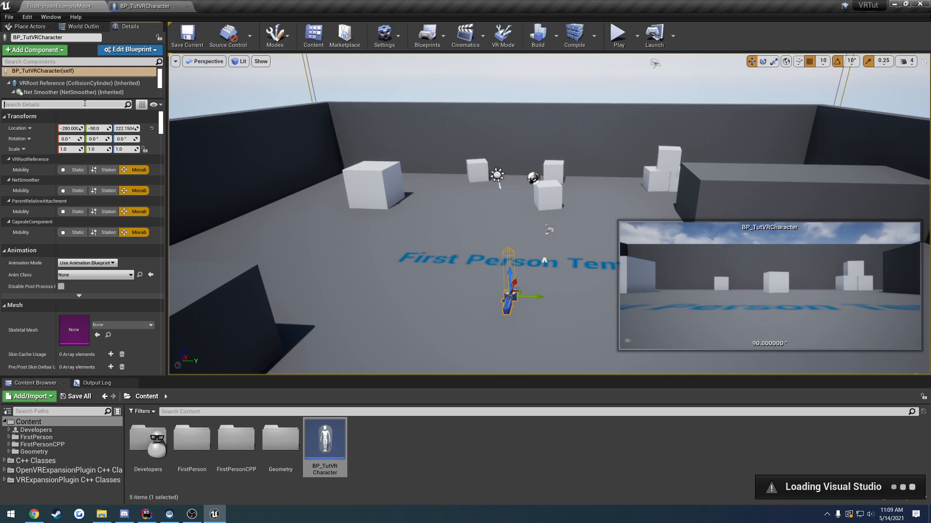
Set the placed character's Auto Possess Player to Player 0
text(poss)
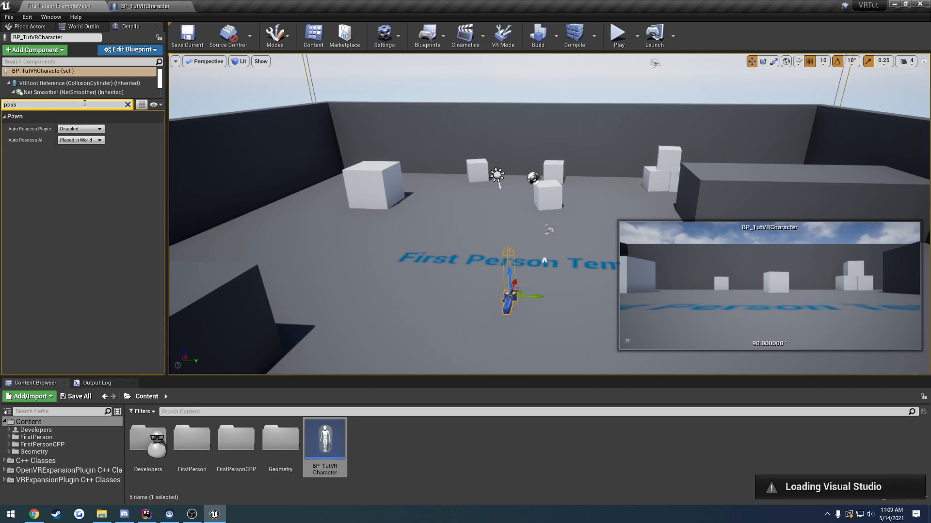
click(80, 129)
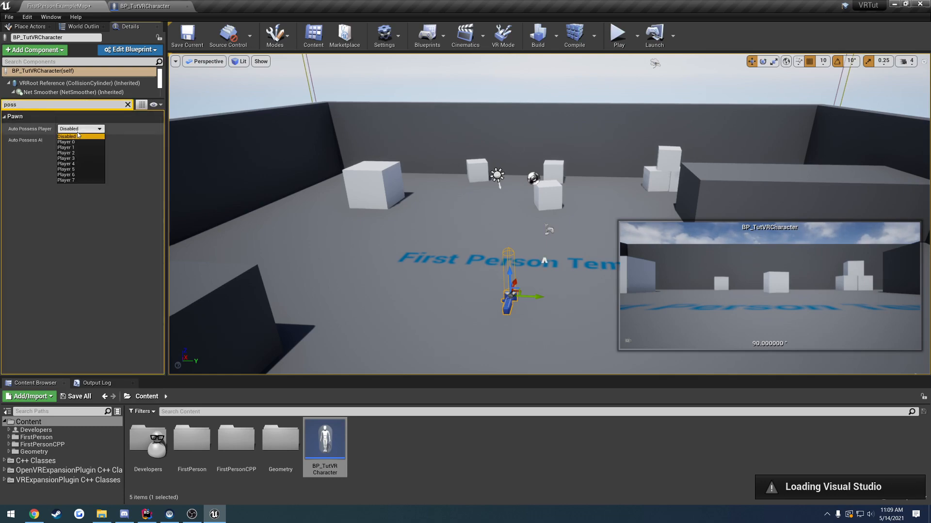
click(66, 142)
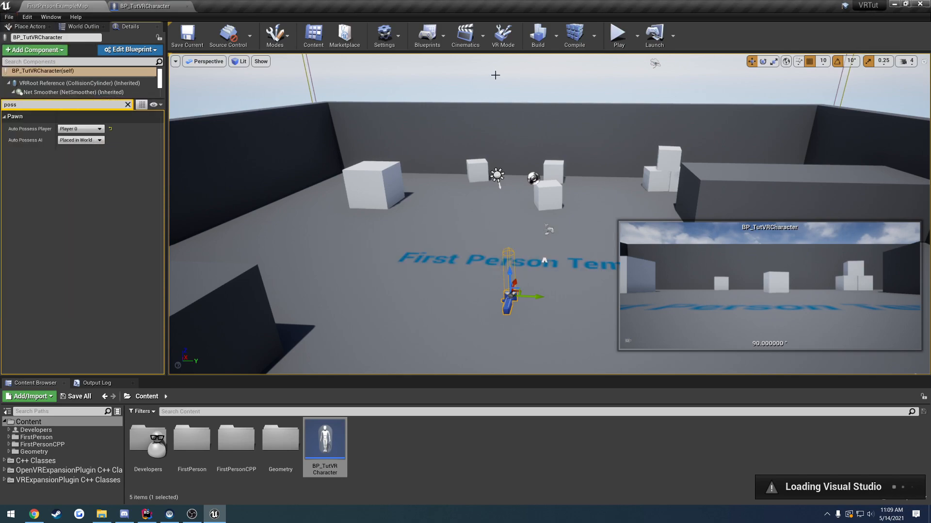
click(636, 35)
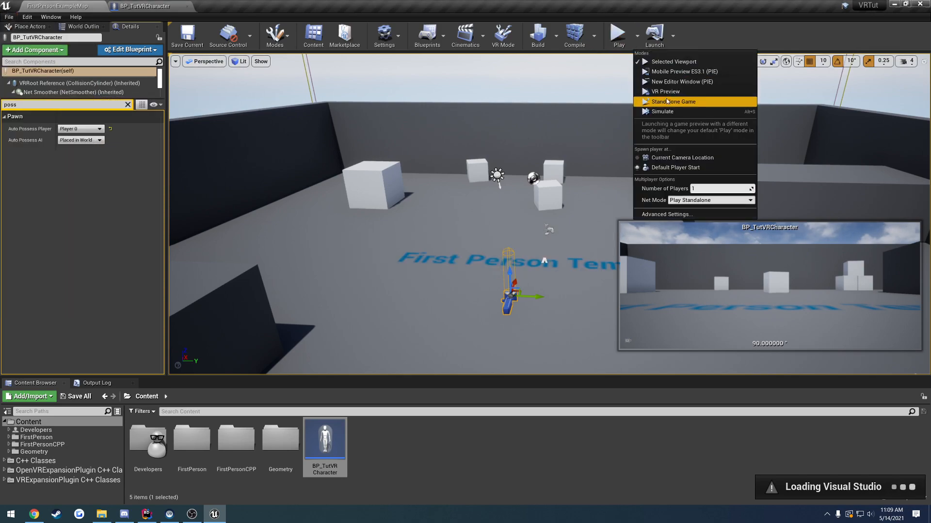
mouse_move(673, 91)
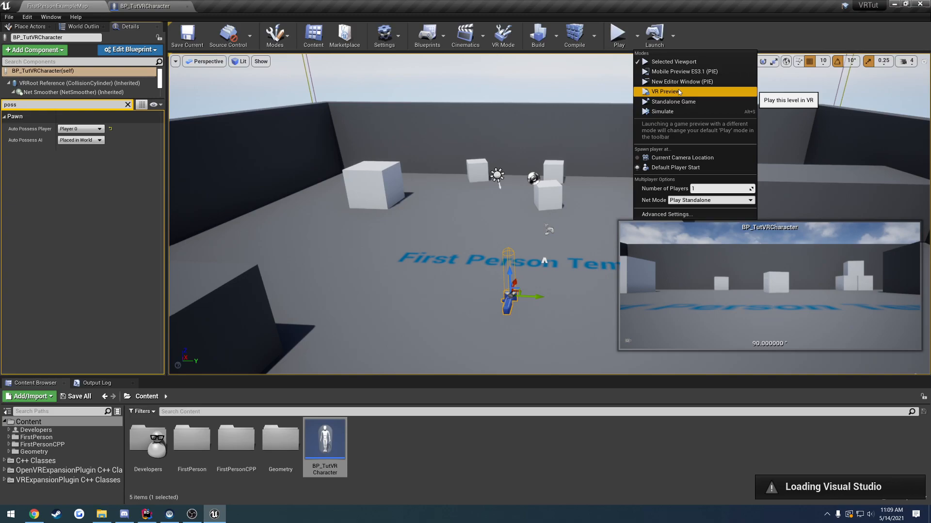
Launch VR Preview to test the level with the possessed character
click(661, 91)
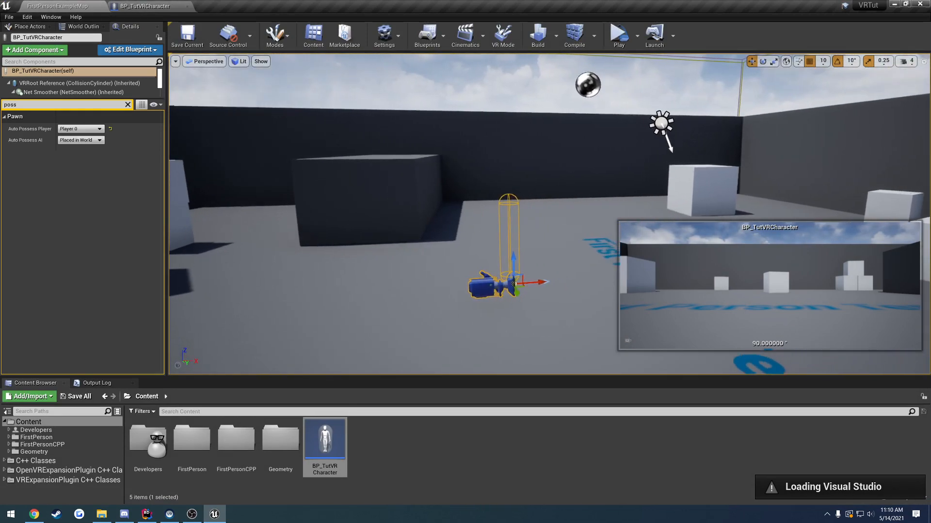
Run the VR Preview of the level again from the Play menu
click(636, 35)
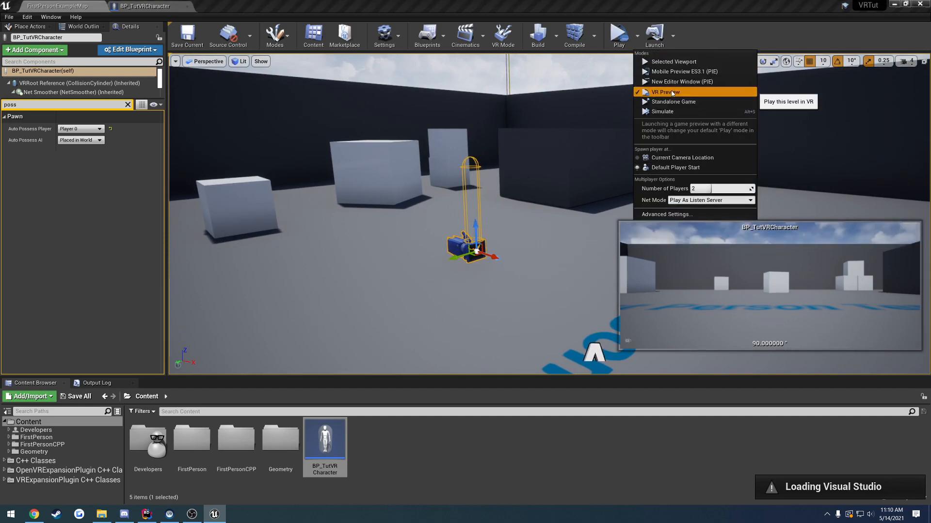
click(664, 92)
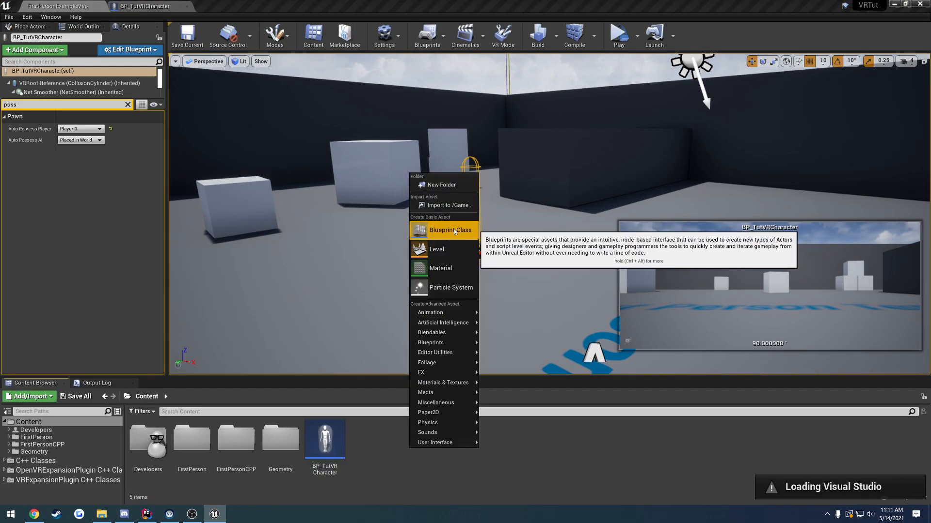
Create a Game Mode Base blueprint with BP_TutVRCharacter as default pawn, compile, and name it TestGM
click(450, 230)
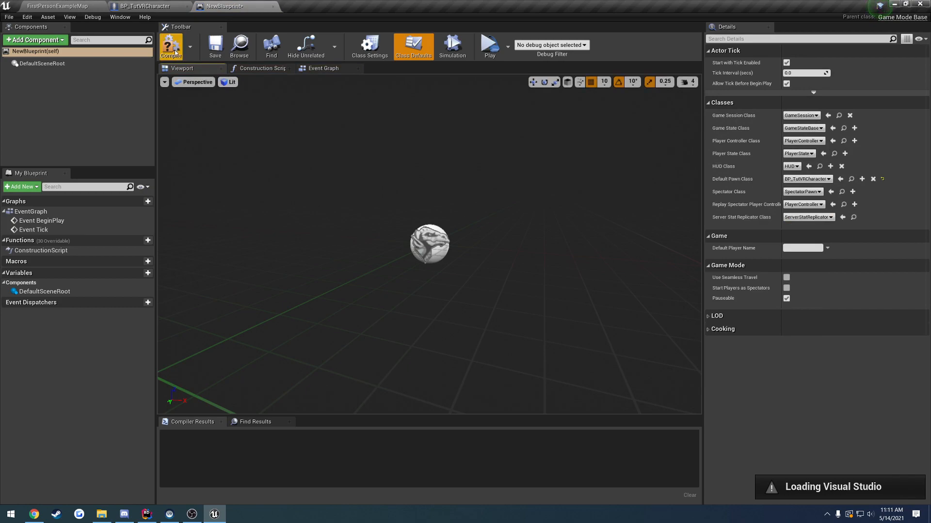
click(170, 43)
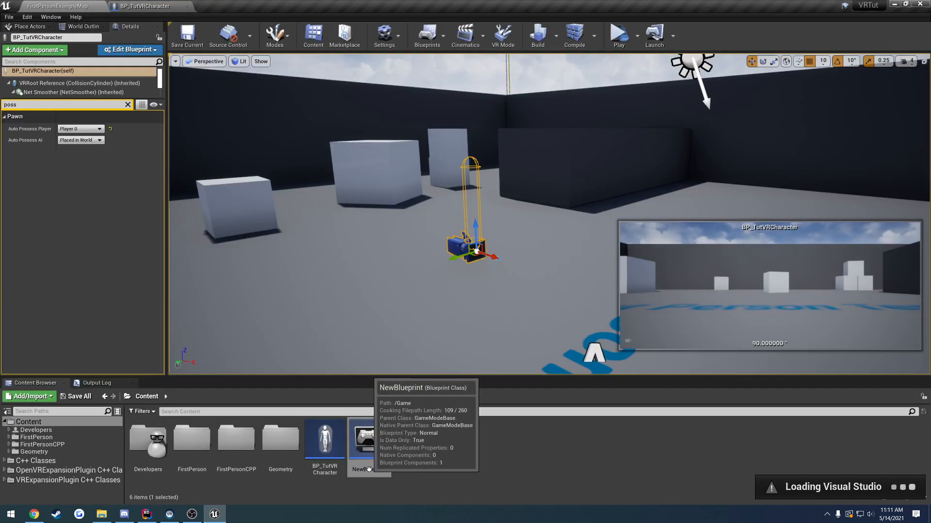
text(TestGM)
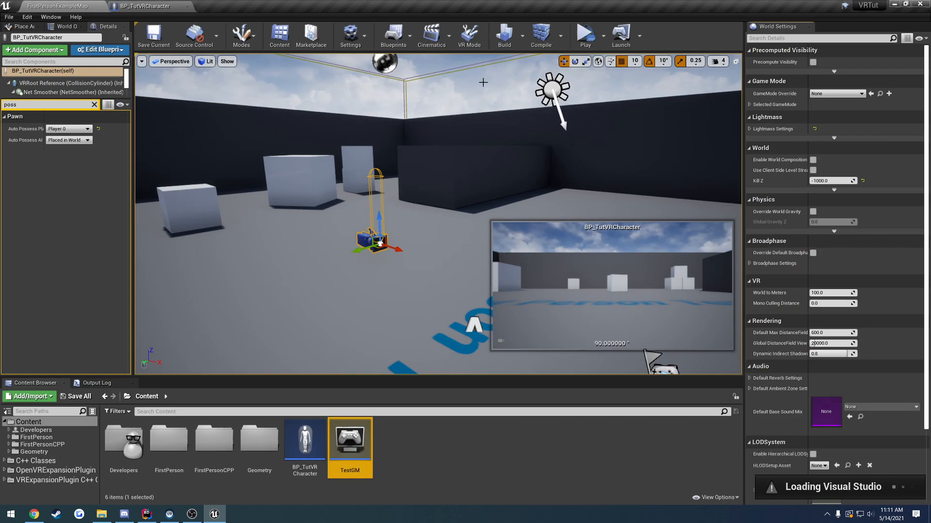
Set TestGM as the World Settings GameMode Override and launch VR Preview
click(849, 94)
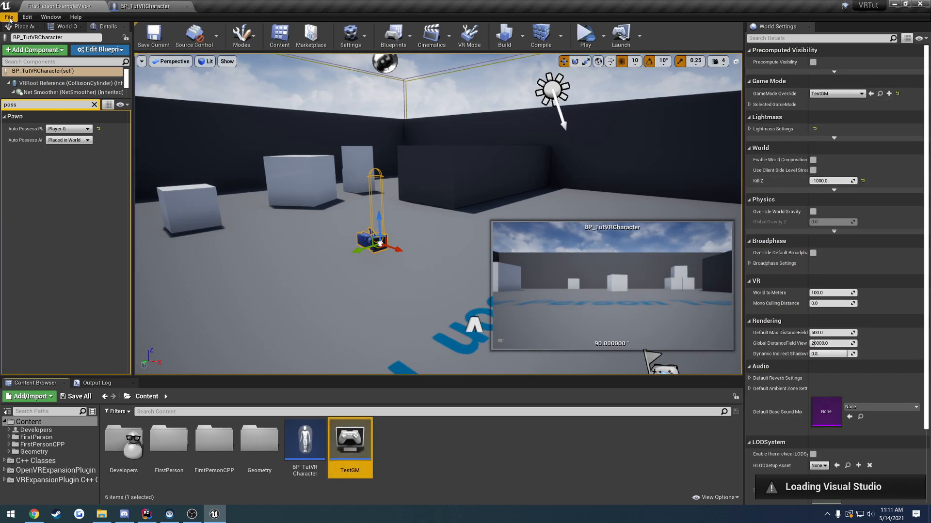
mouse_move(586, 34)
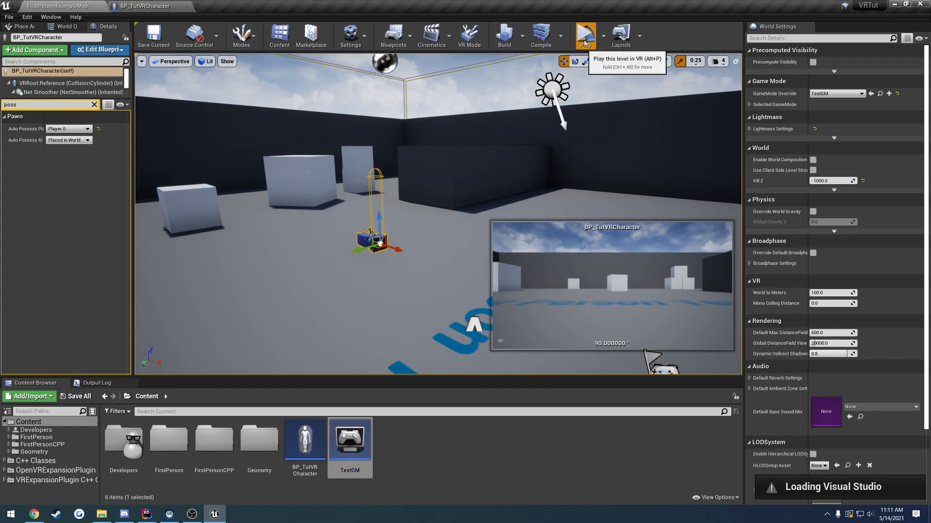
click(585, 36)
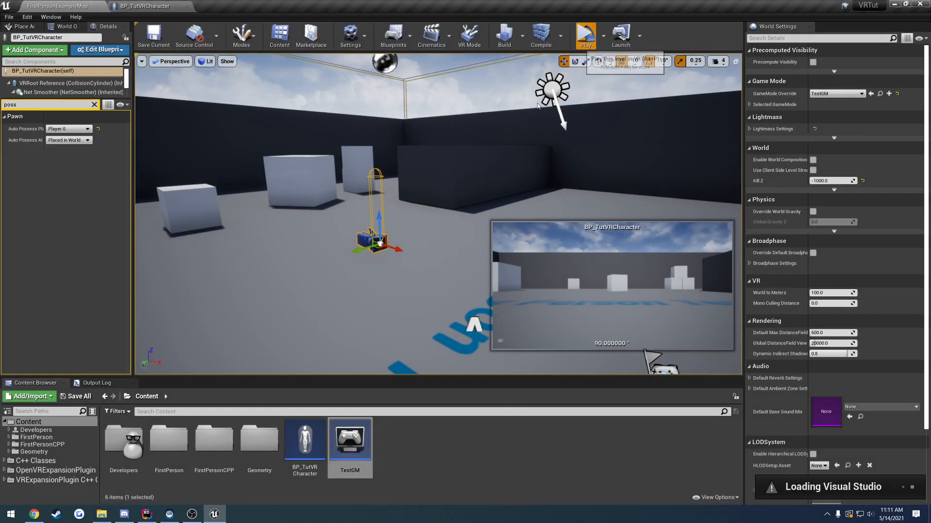
click(585, 32)
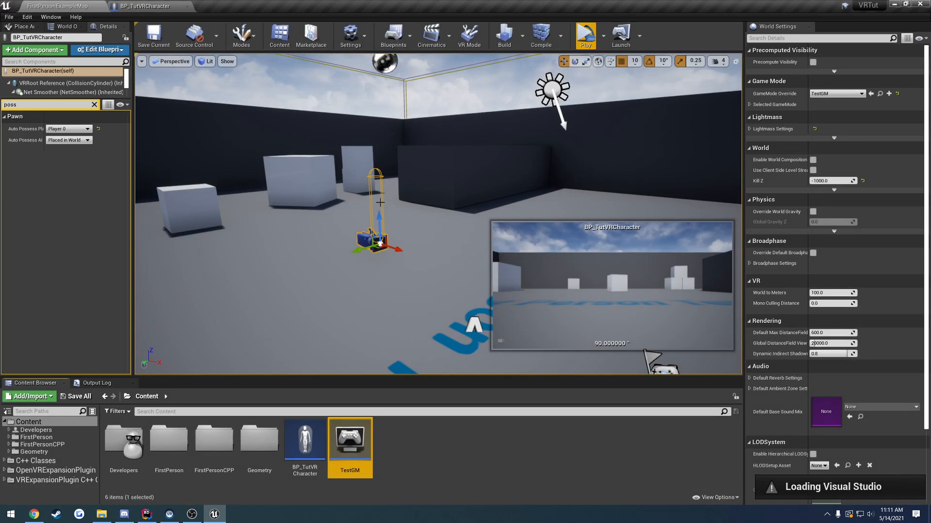
click(143, 5)
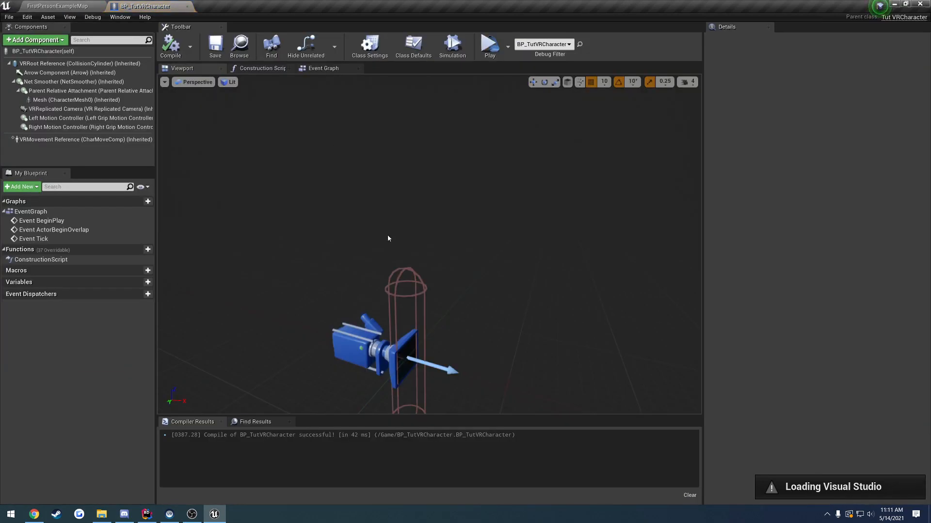
click(54, 64)
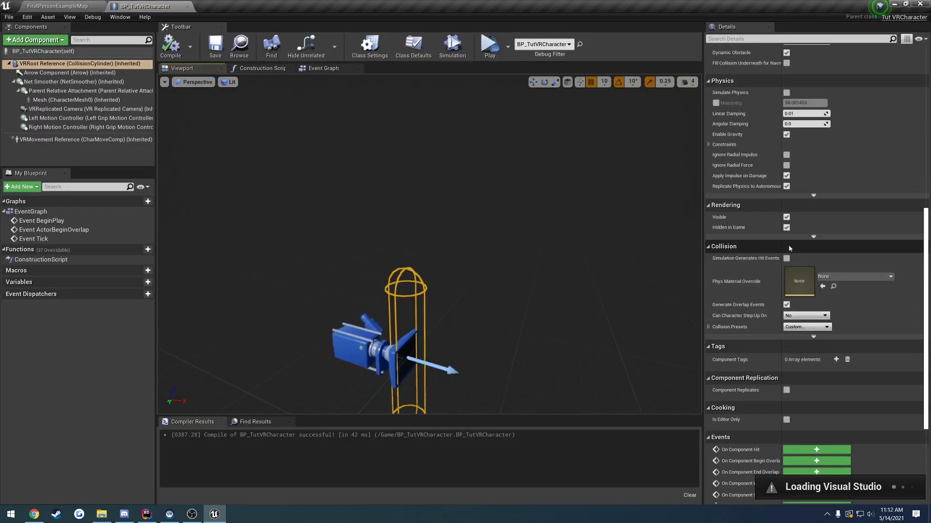
click(786, 228)
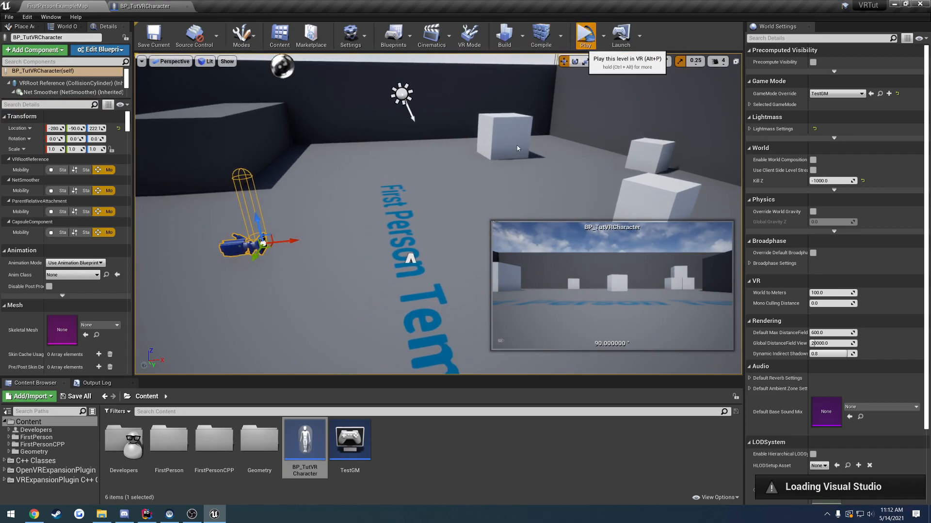
Launch VR Preview to test the level with TestGM and BP_TutVRCharacter in the headset
click(585, 32)
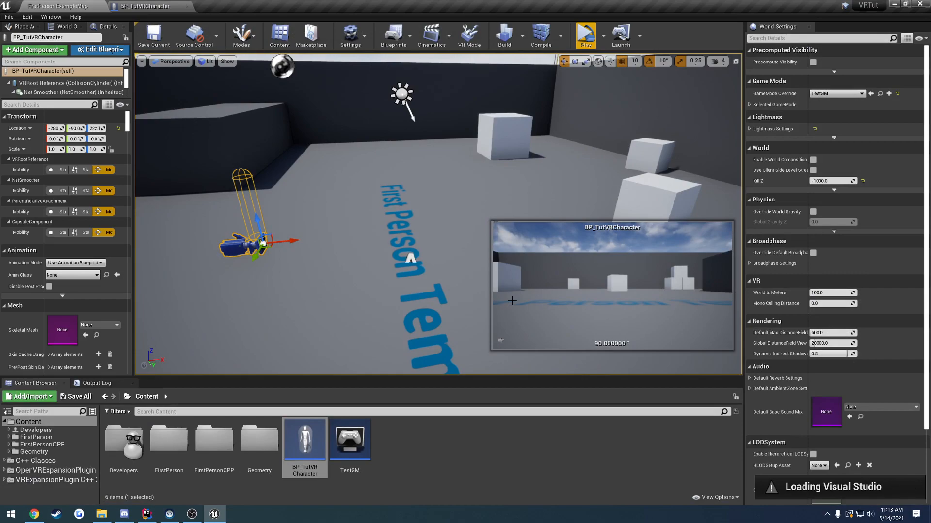
mouse_move(522, 283)
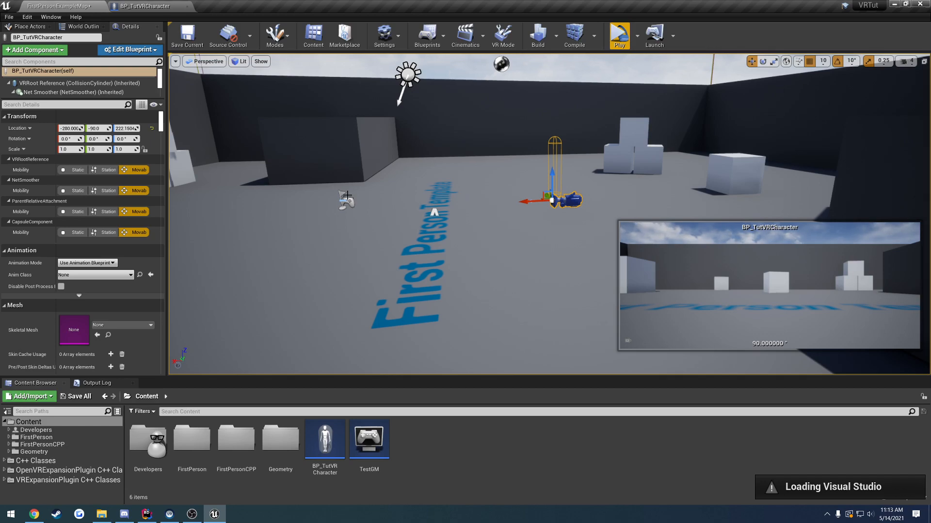
mouse_move(474, 254)
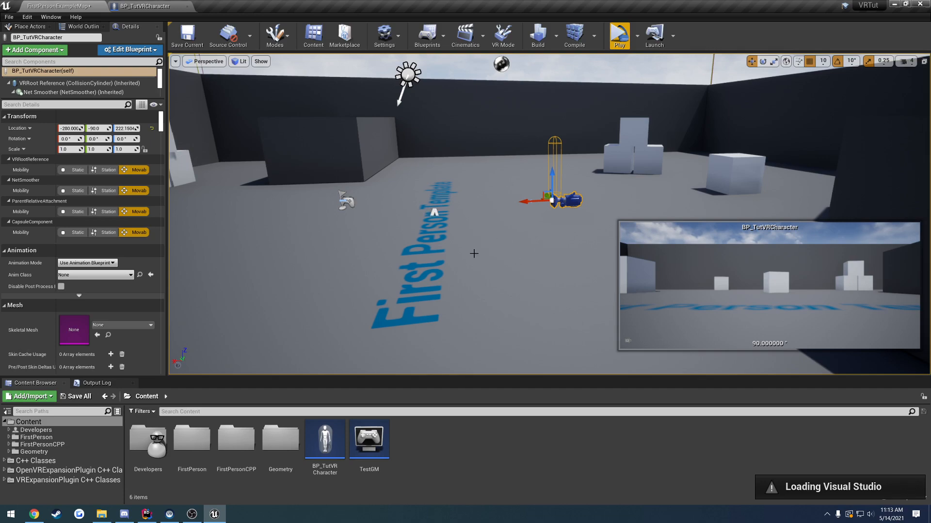
mouse_move(493, 311)
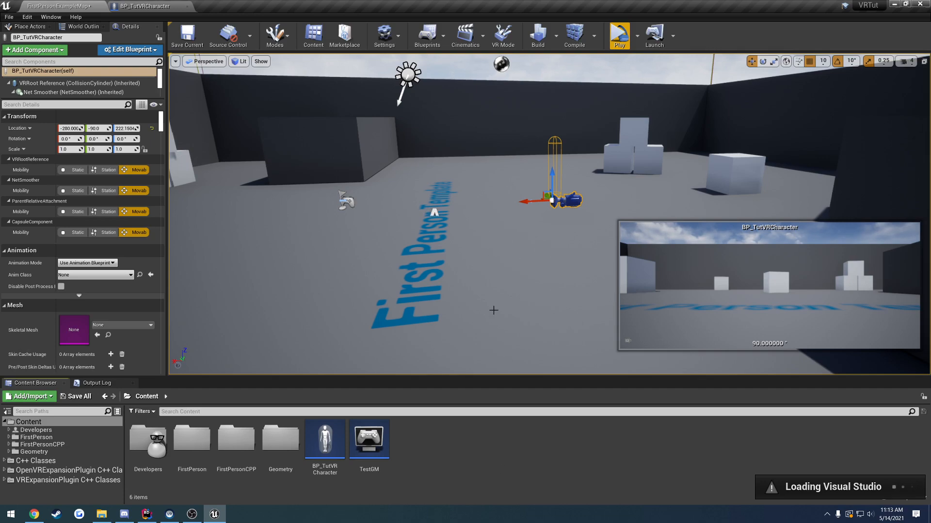